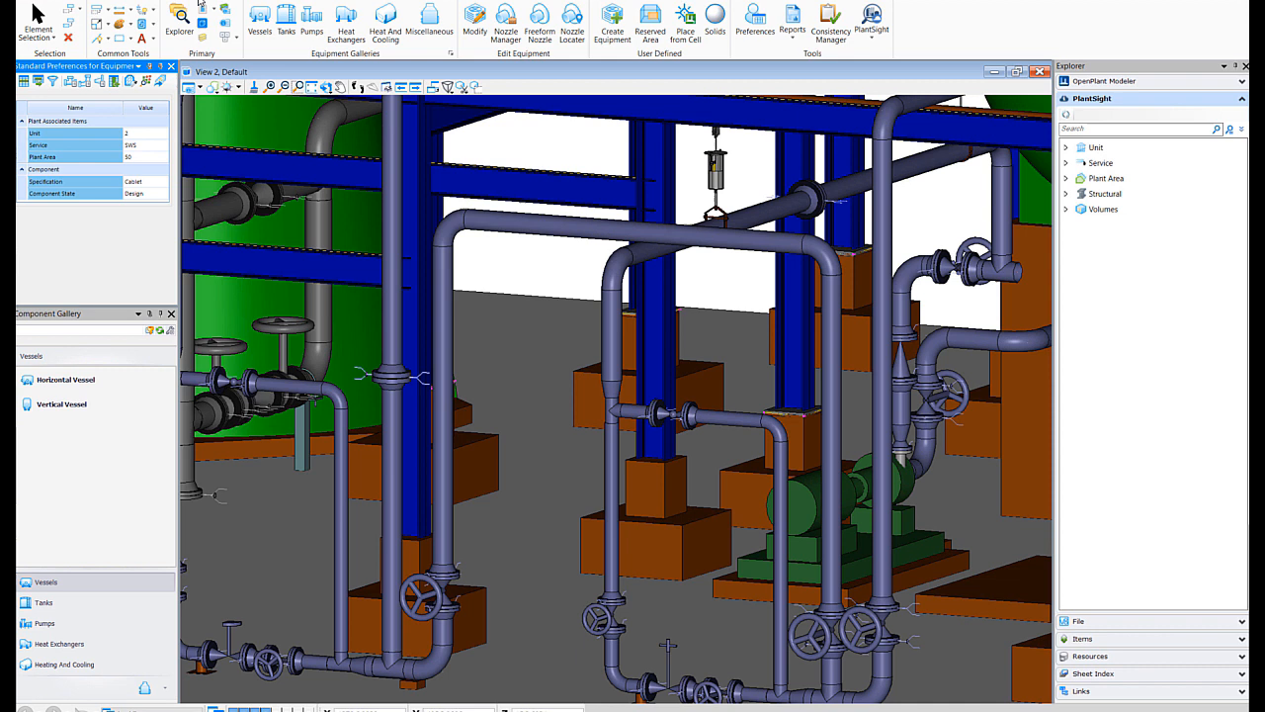
mouse_move(320, 4)
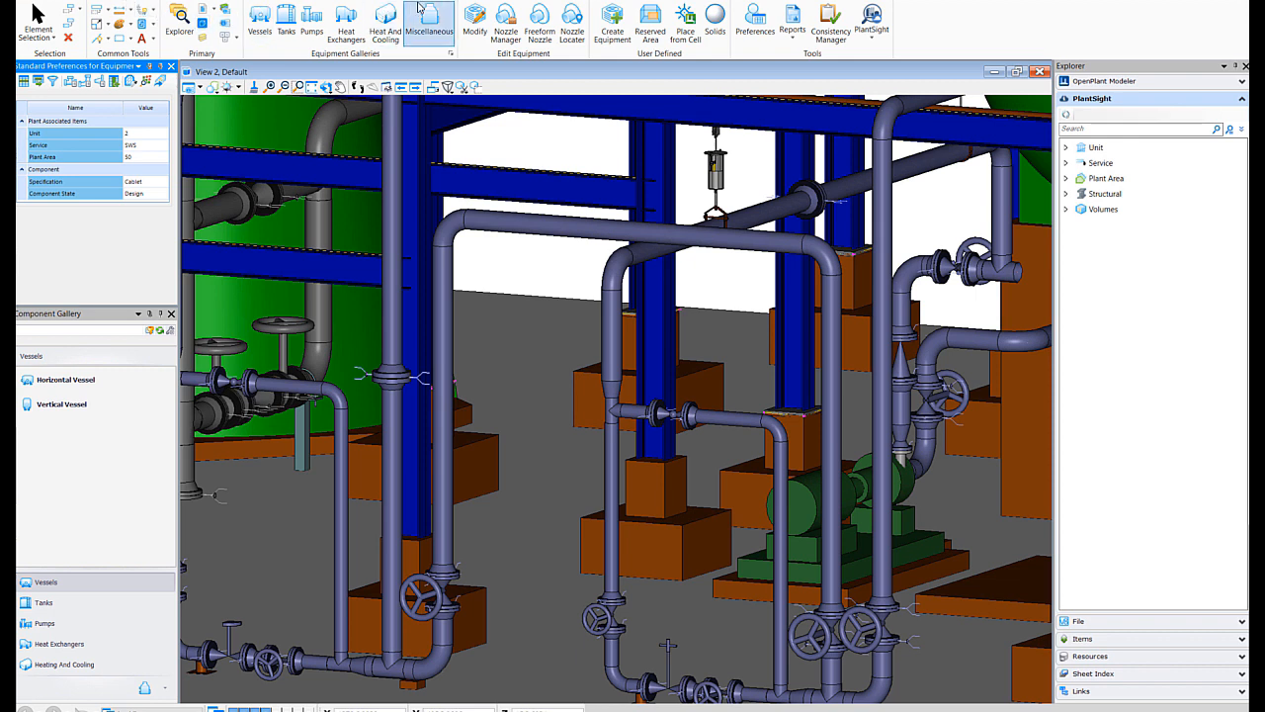
mouse_move(464, 4)
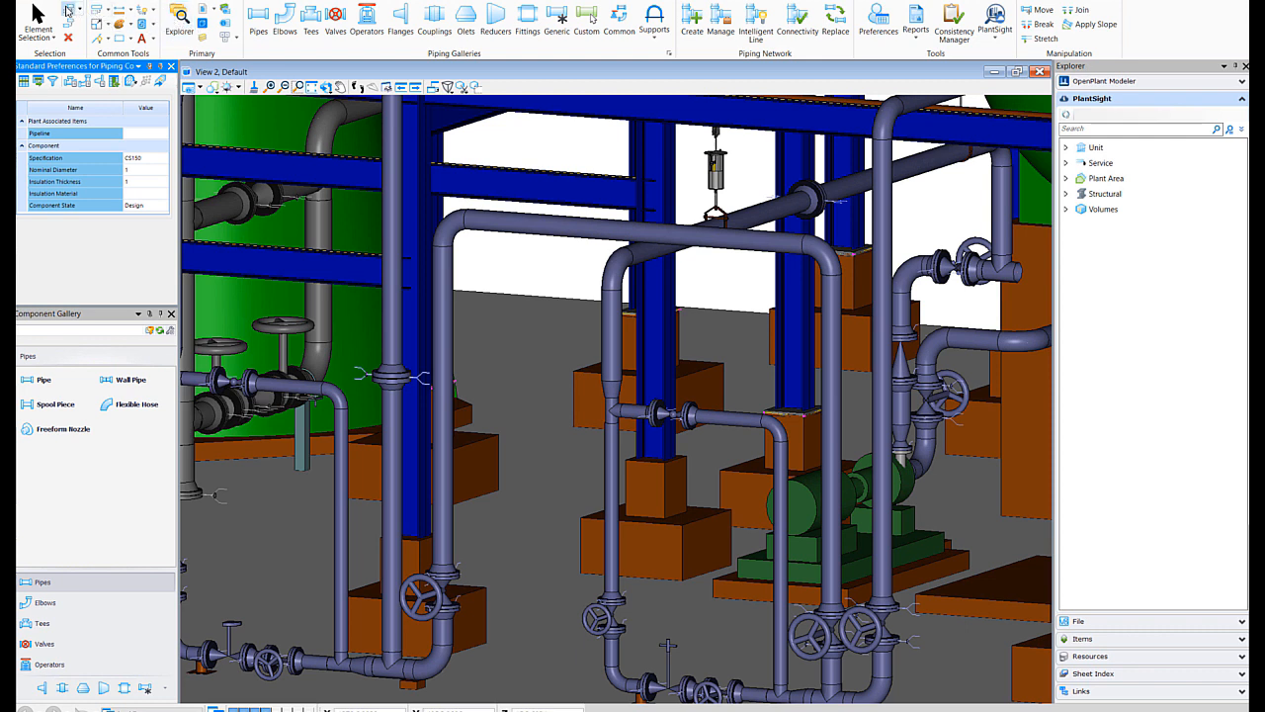
mouse_move(494, 17)
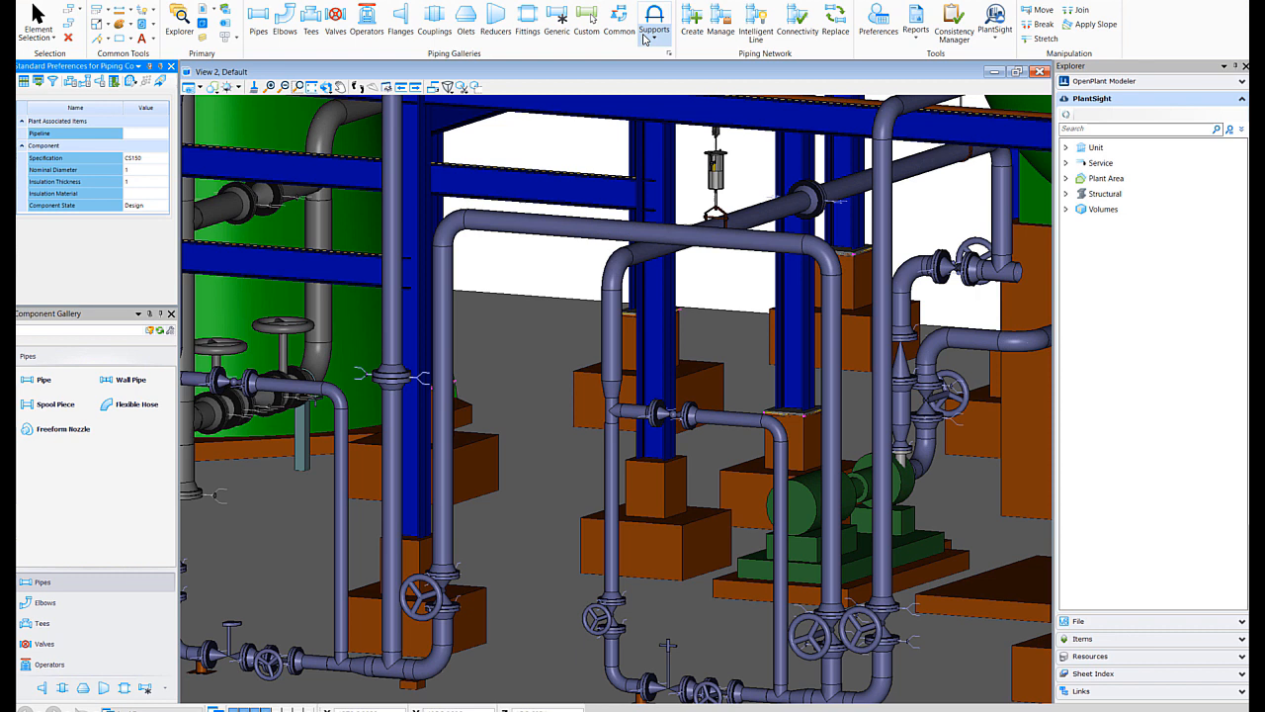
Choose an anchor-type pipe support from the Supports dropdown on the Piping ribbon.
click(654, 19)
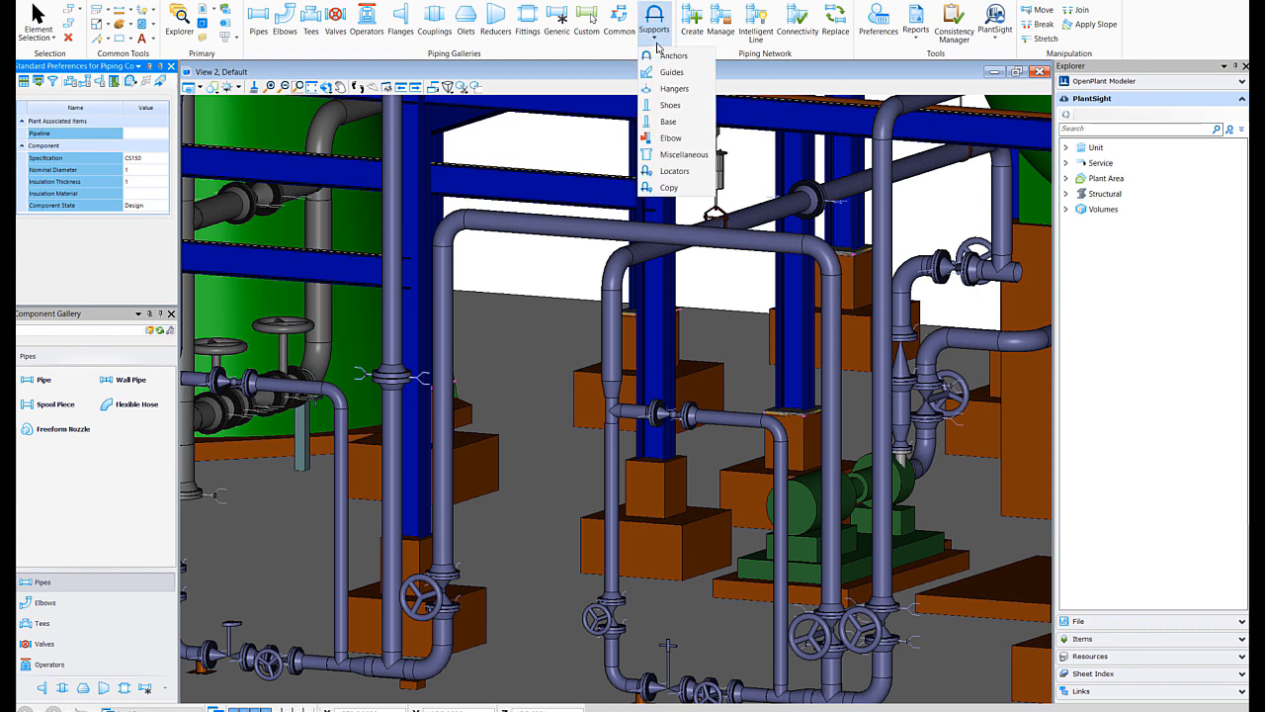
mouse_move(668, 186)
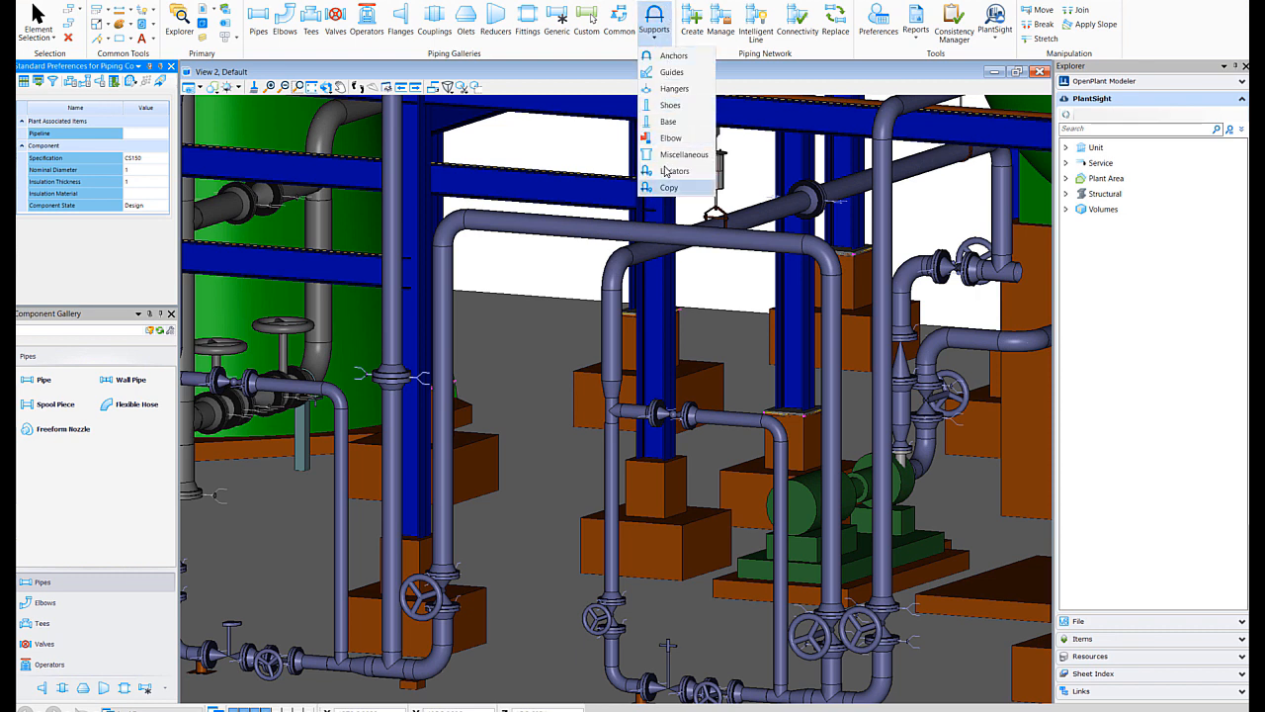
click(672, 56)
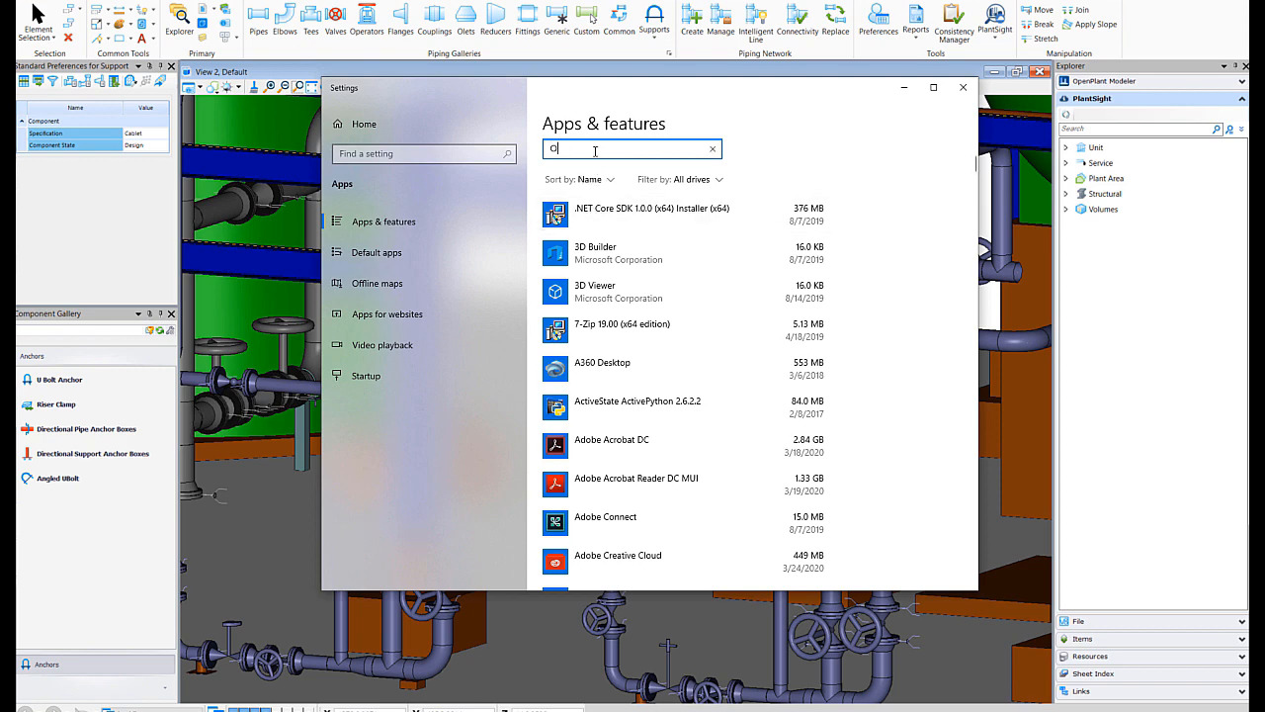
Search Apps & features for 'OpenPlant', expand OpenPlant Modeler CONNECT Edition and choose Modify.
text(OpenPlant)
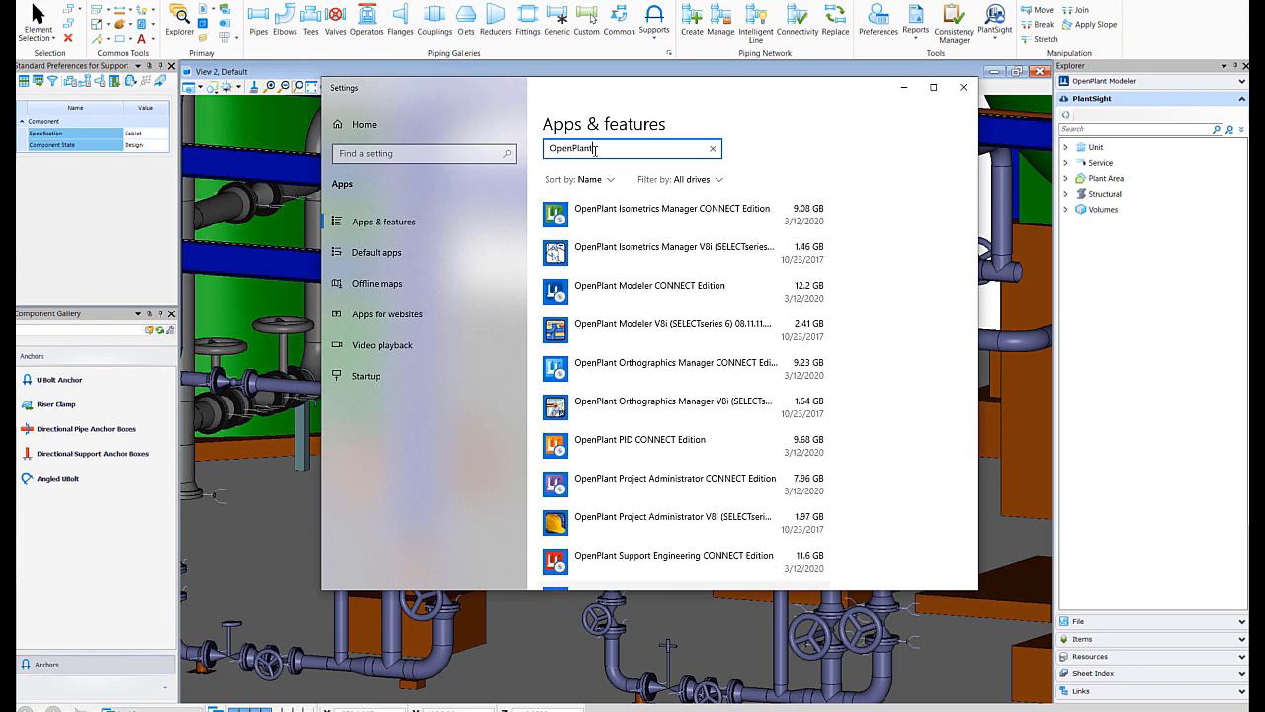
mouse_move(842, 336)
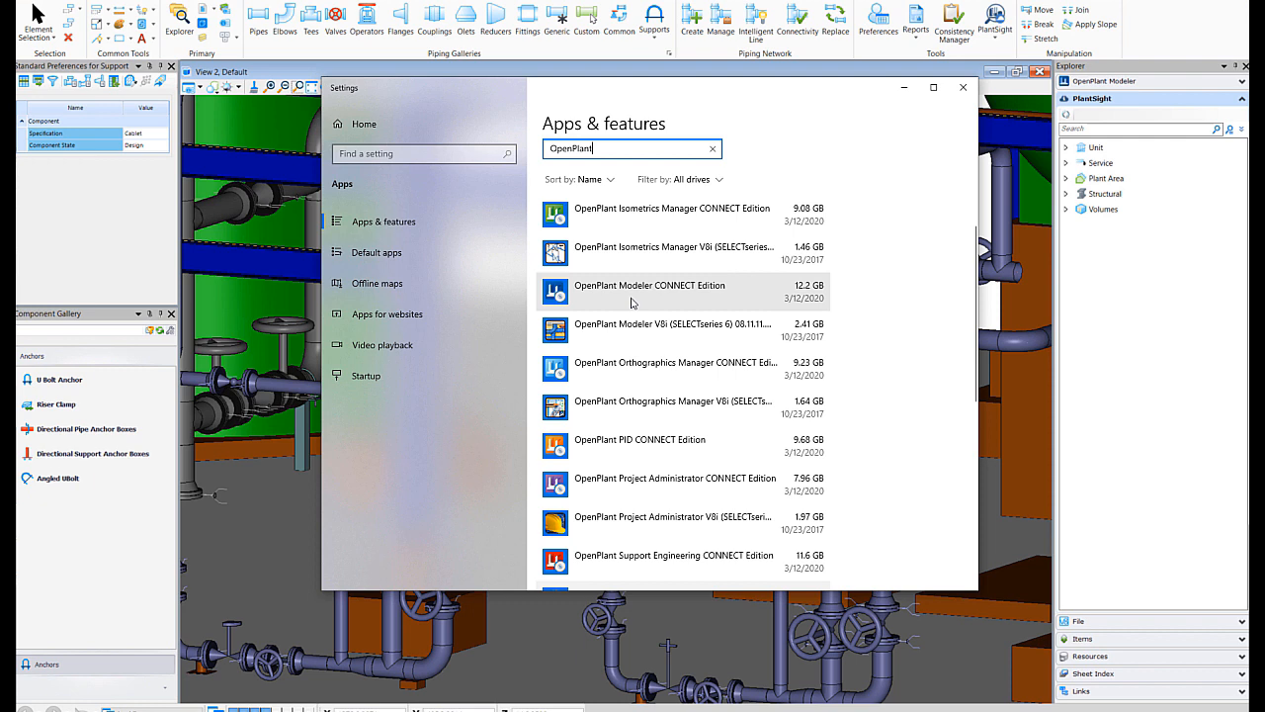
mouse_move(625, 328)
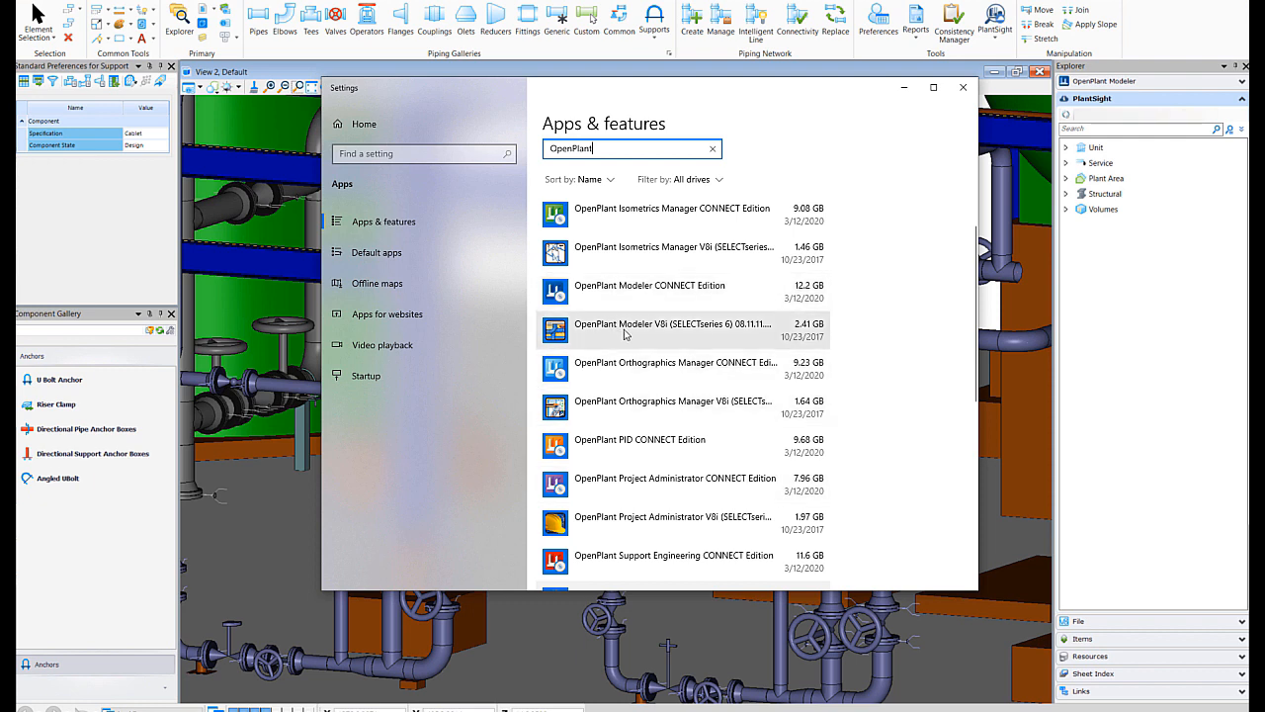
mouse_move(694, 340)
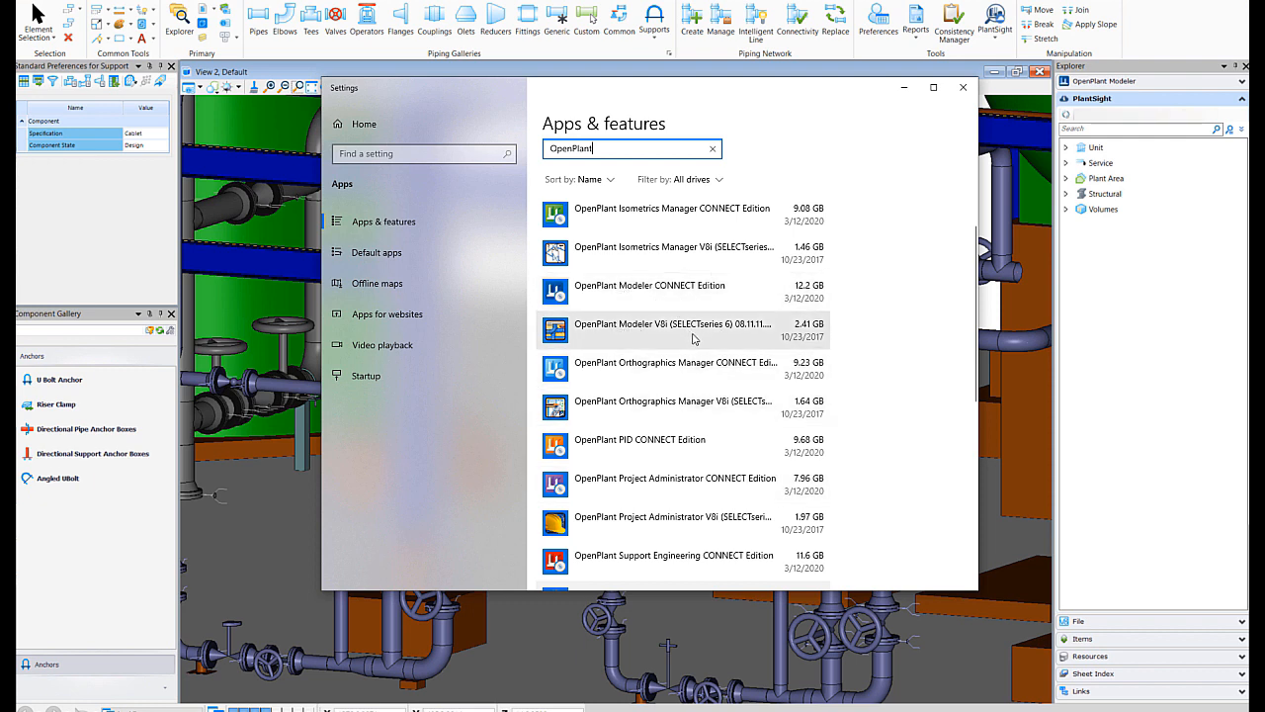
click(712, 149)
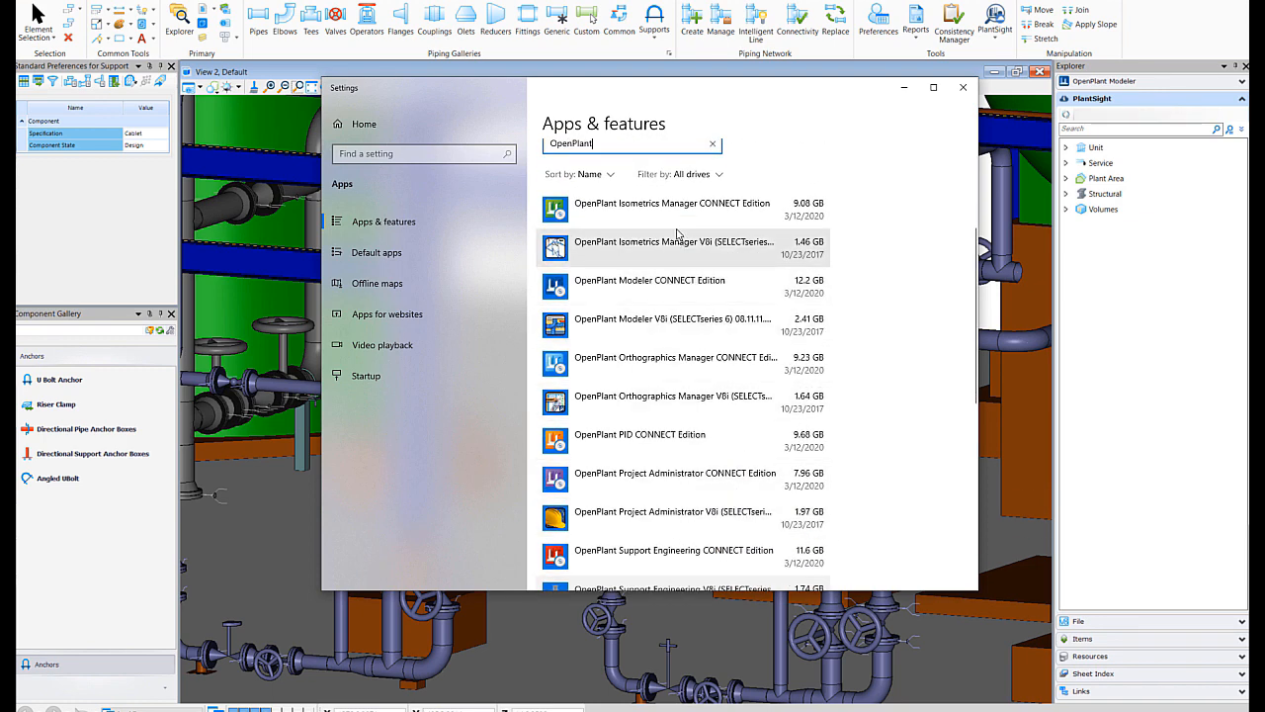
mouse_move(711, 324)
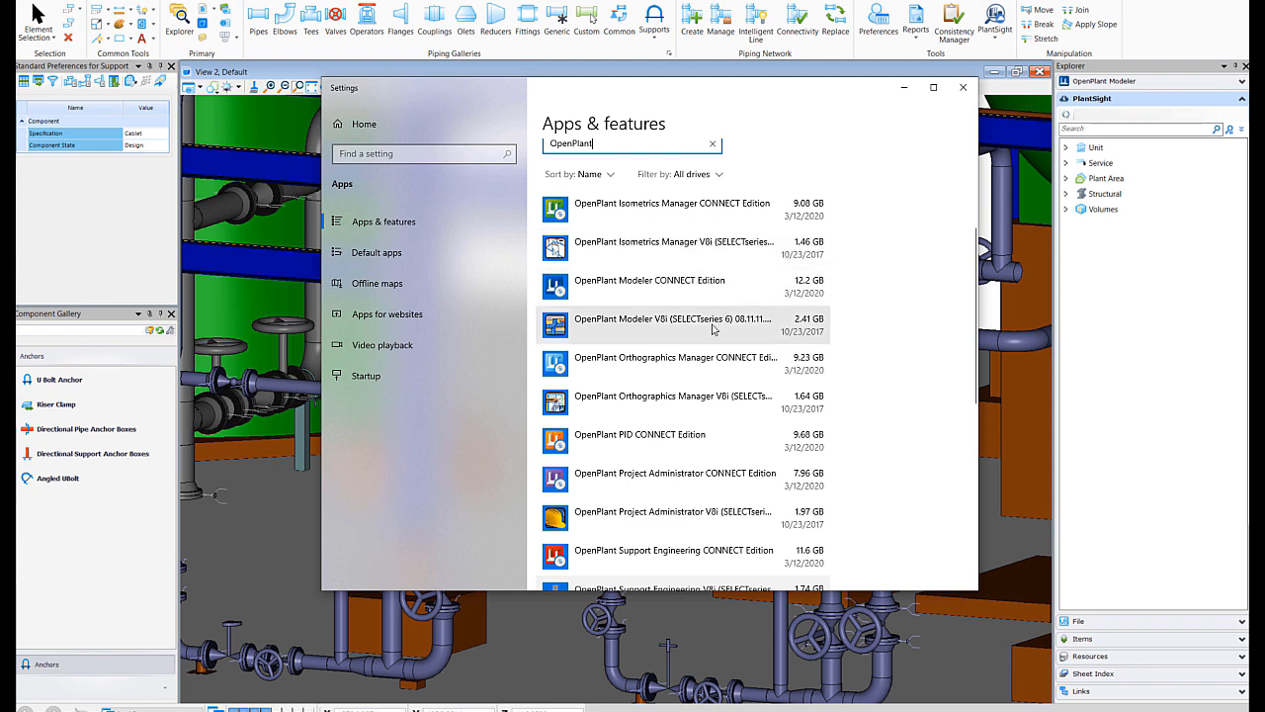
click(648, 286)
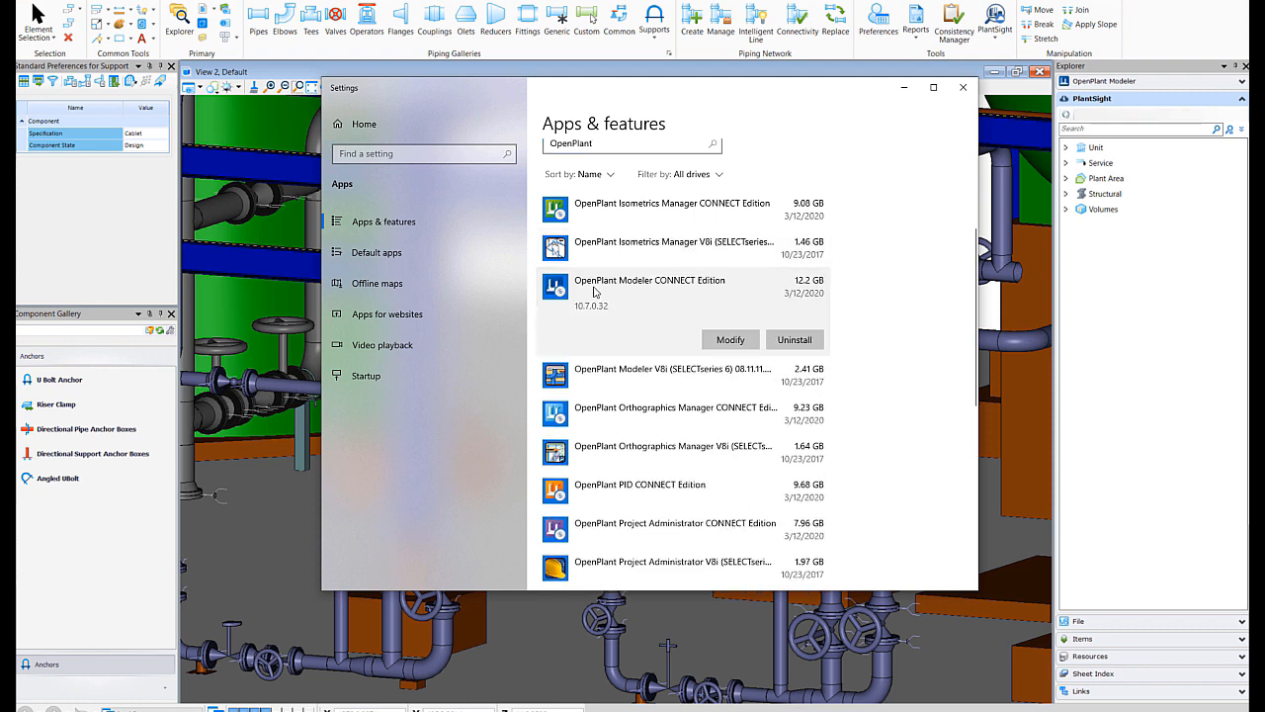
mouse_move(732, 340)
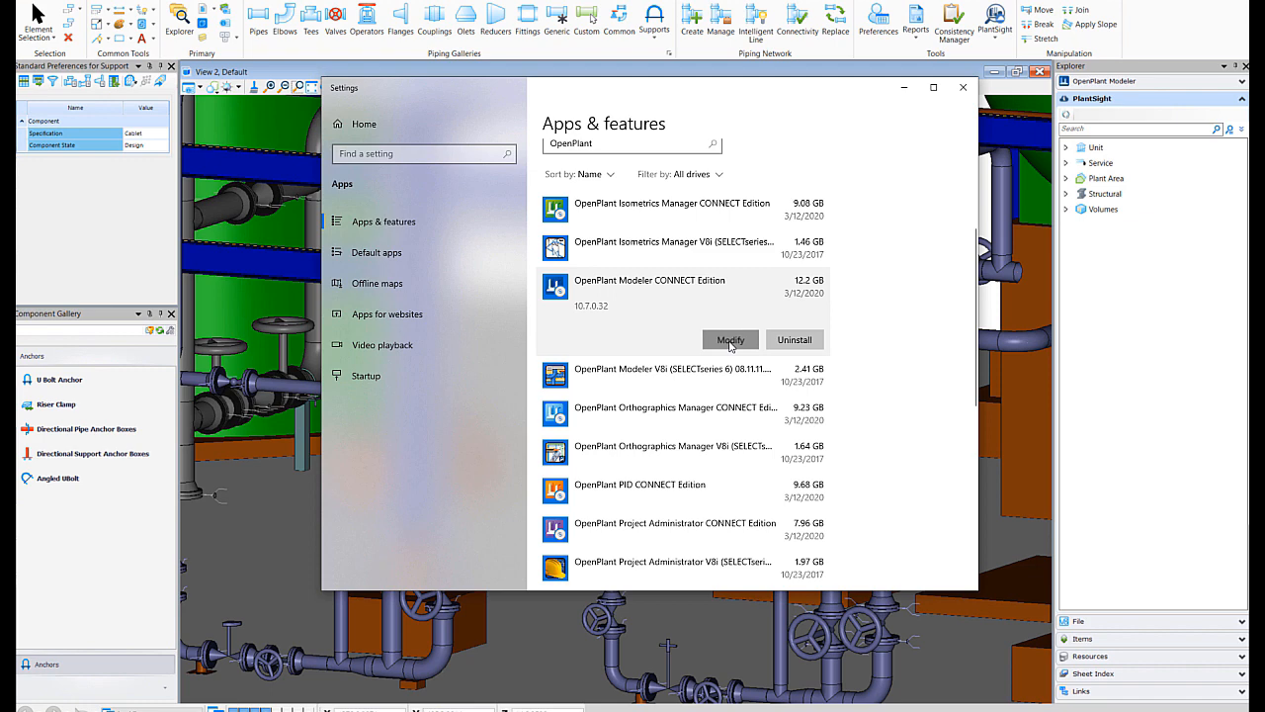
click(731, 340)
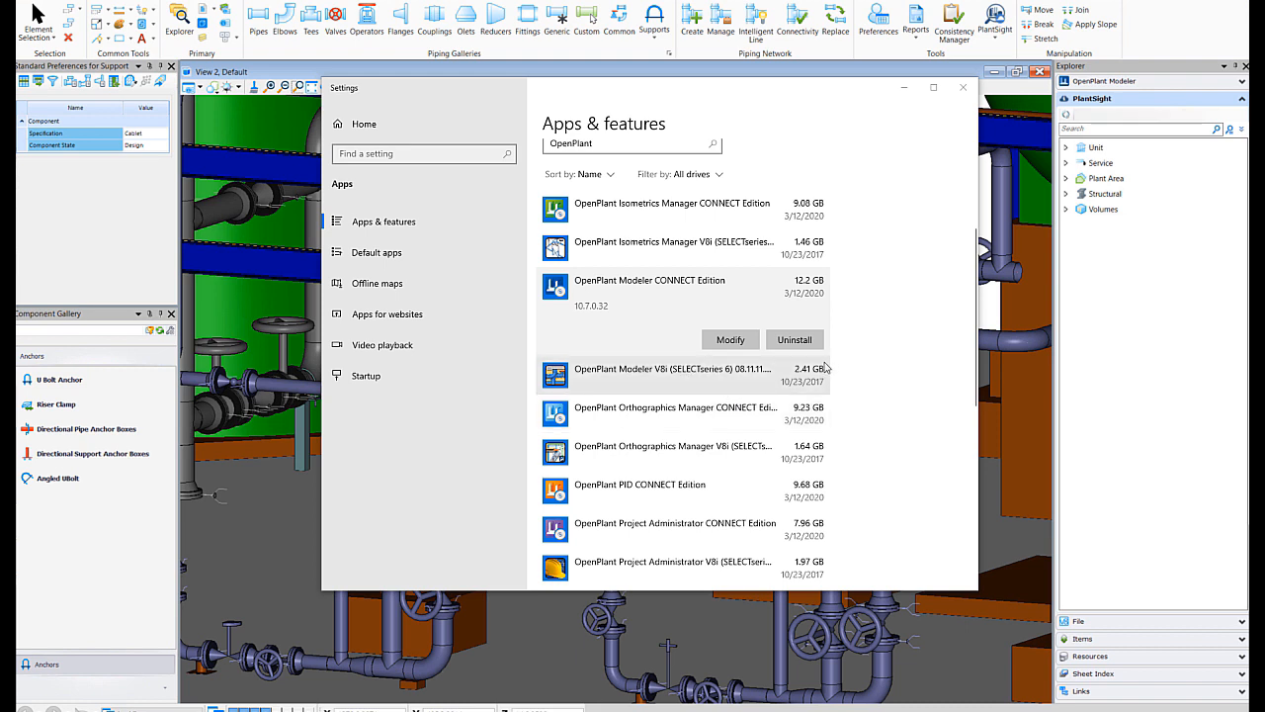
mouse_move(645, 320)
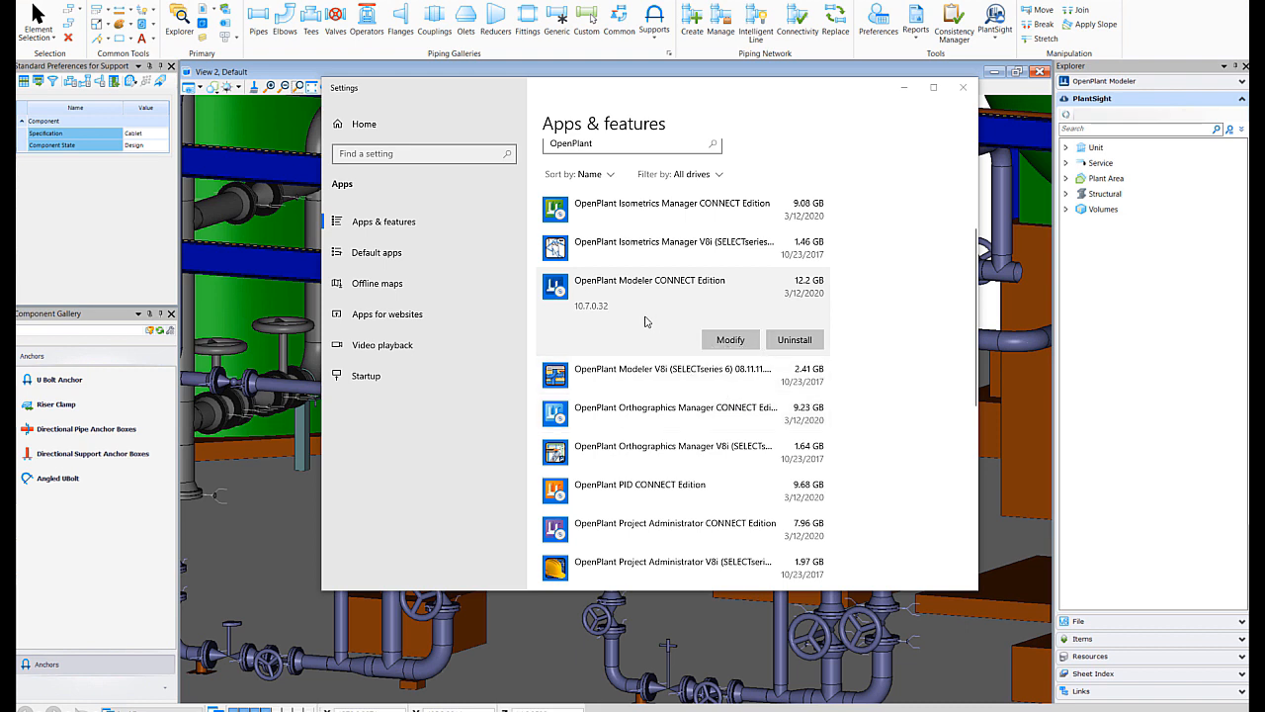
mouse_move(621, 316)
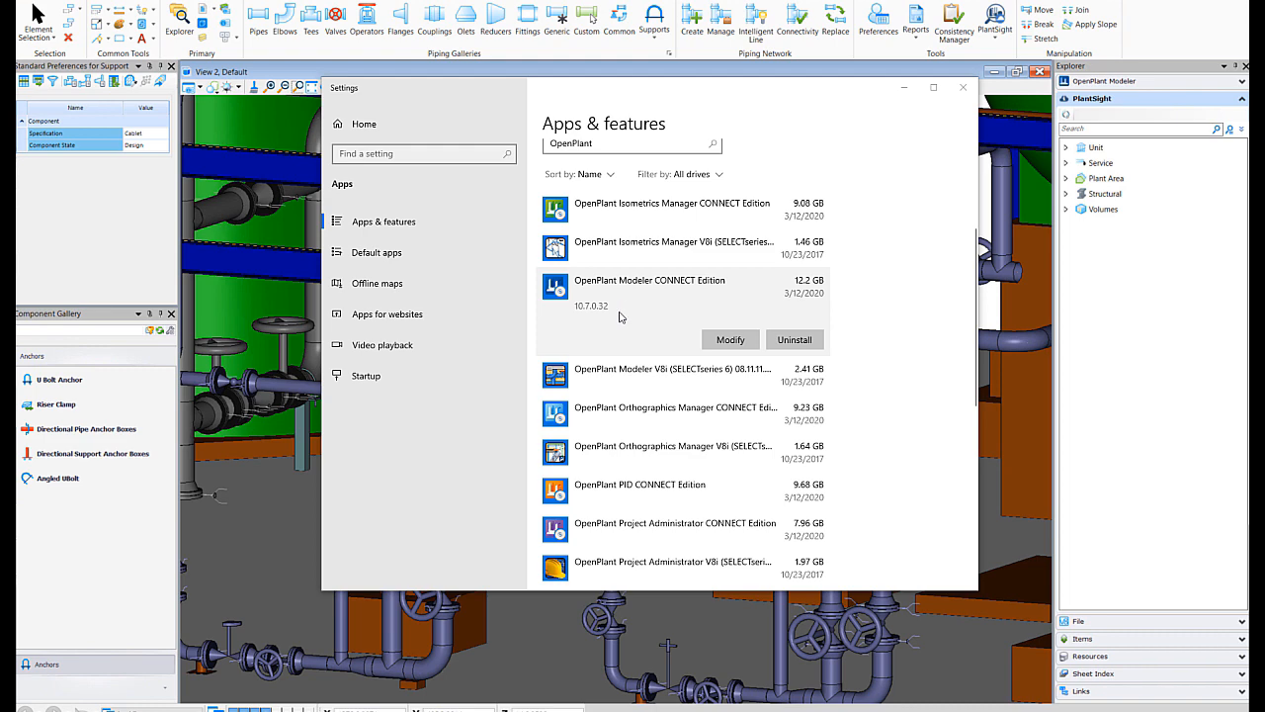
In the installer's Configure options, tick OpenPlant Support Engineering under Technology Preview Features and confirm.
click(730, 340)
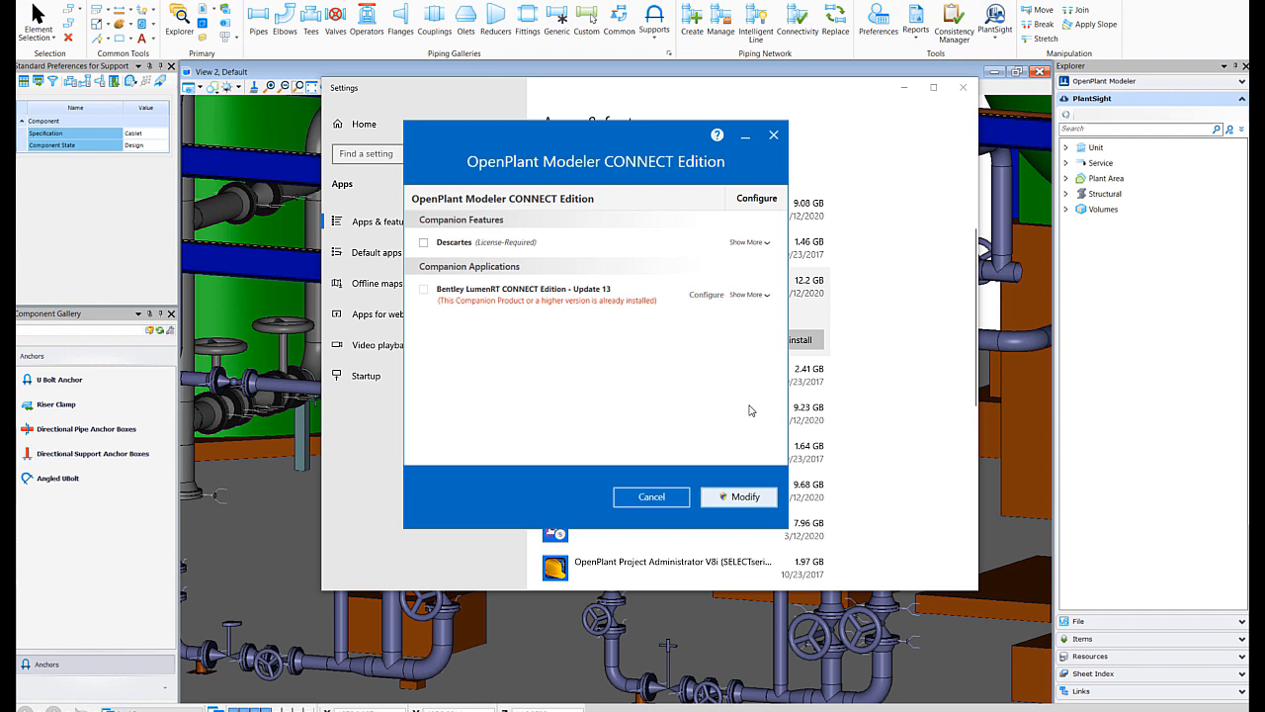
mouse_move(555, 257)
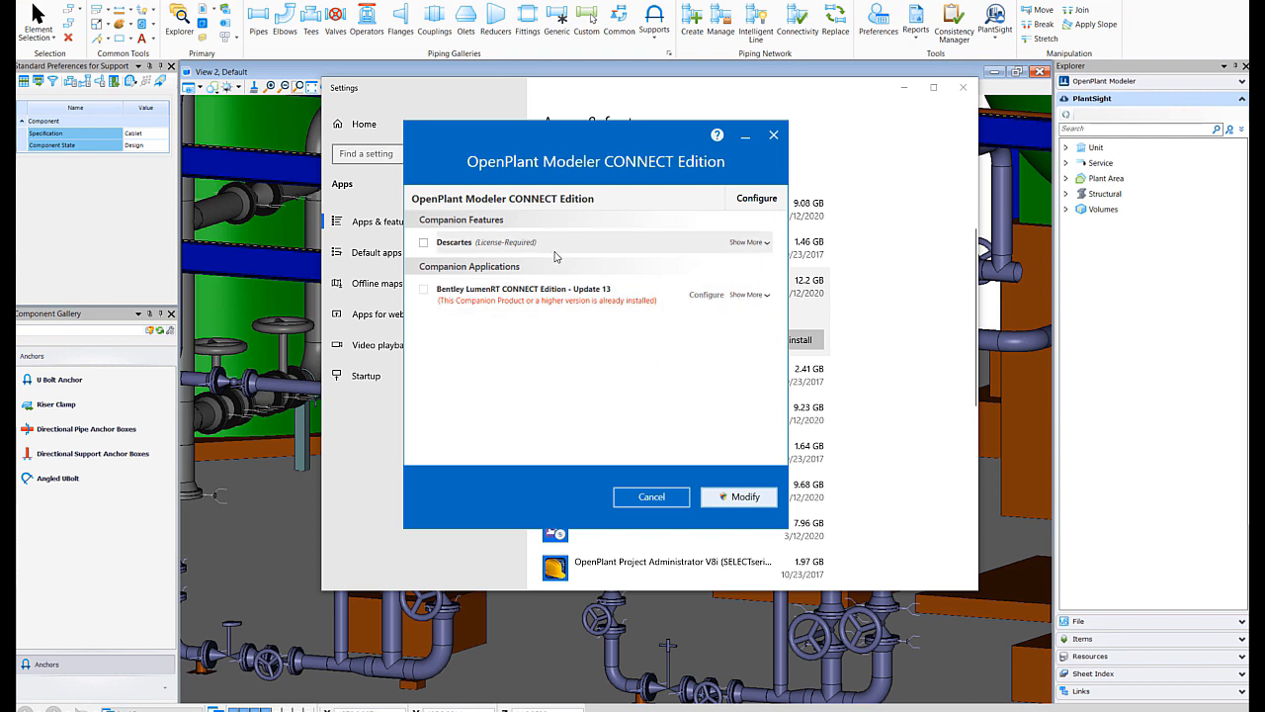
mouse_move(786, 427)
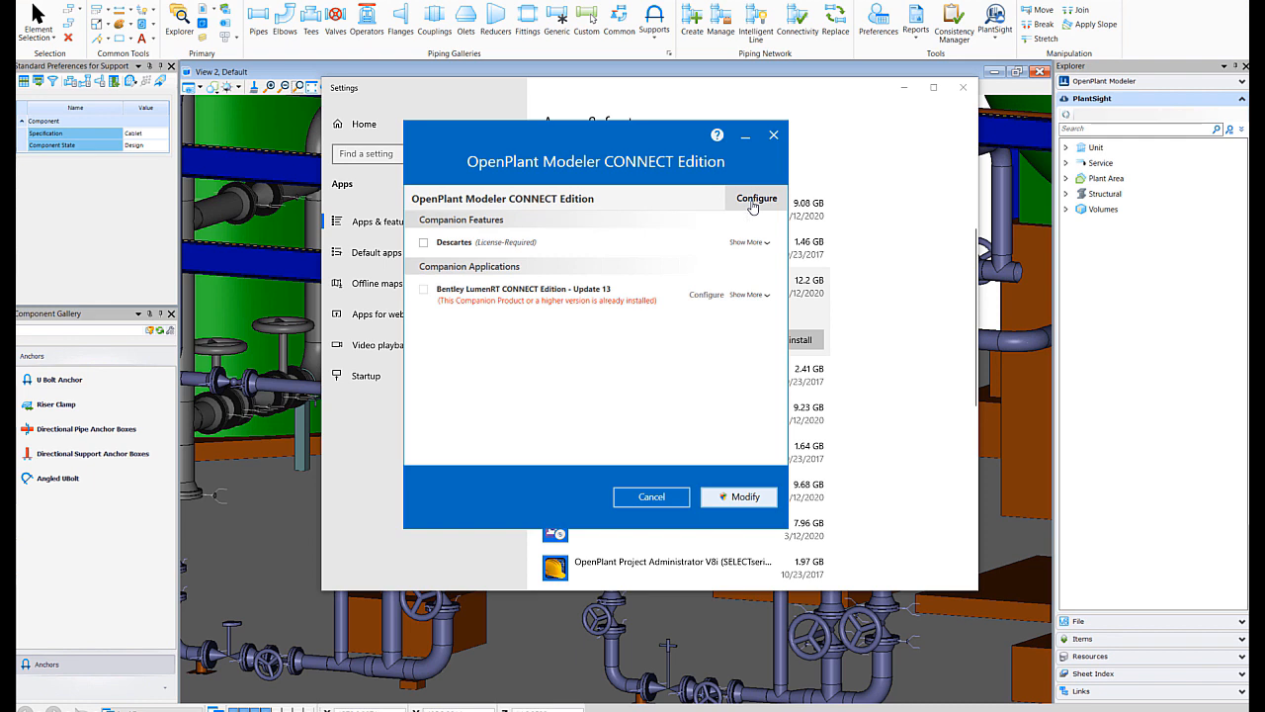
click(755, 198)
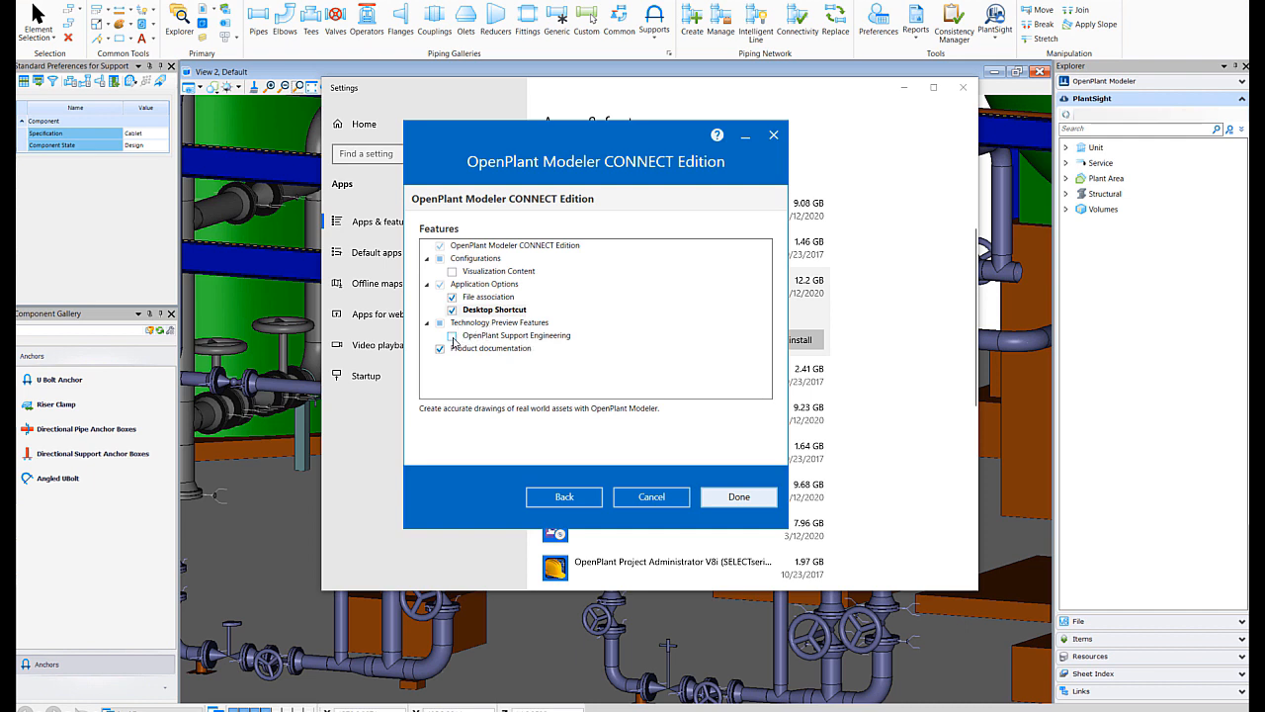
click(450, 336)
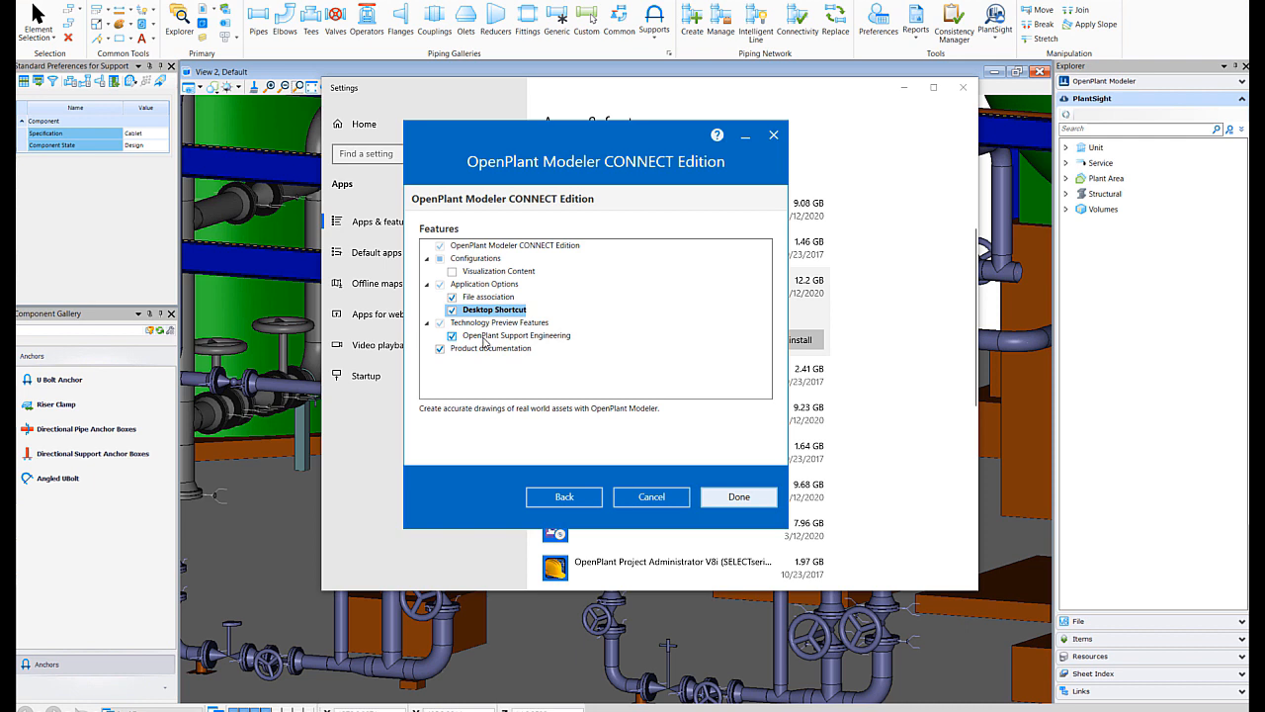
mouse_move(459, 340)
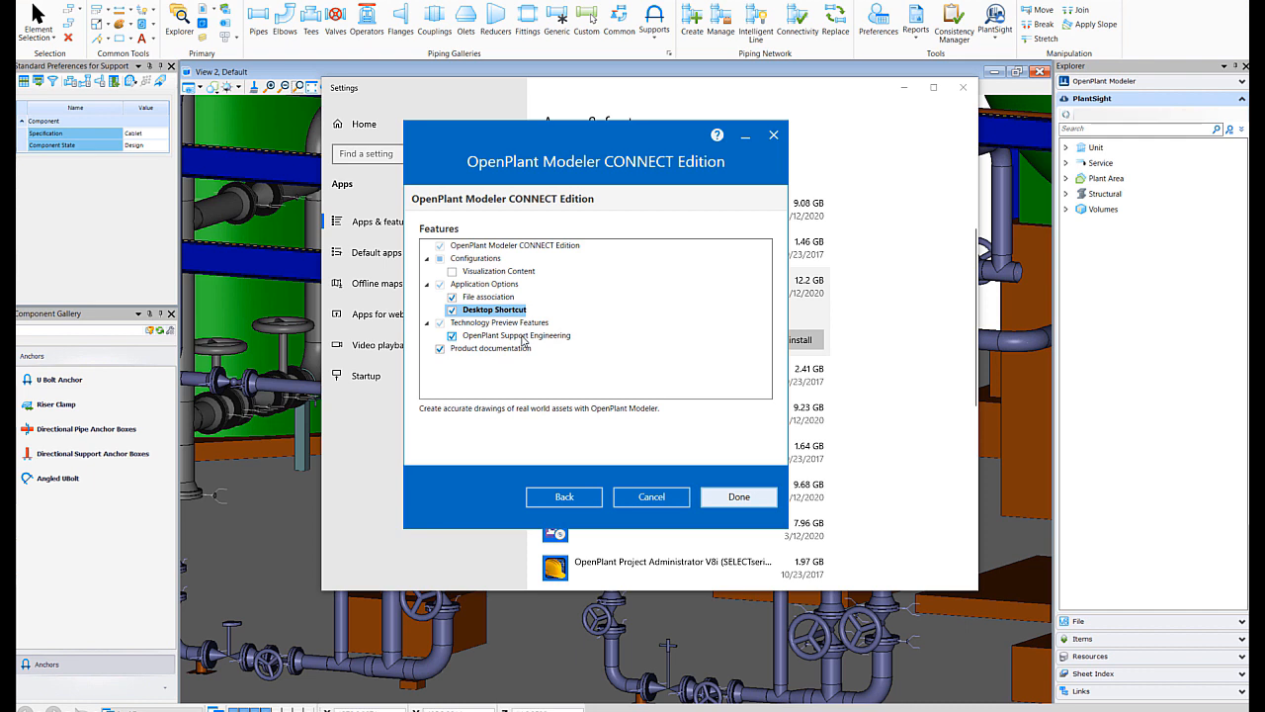
mouse_move(528, 343)
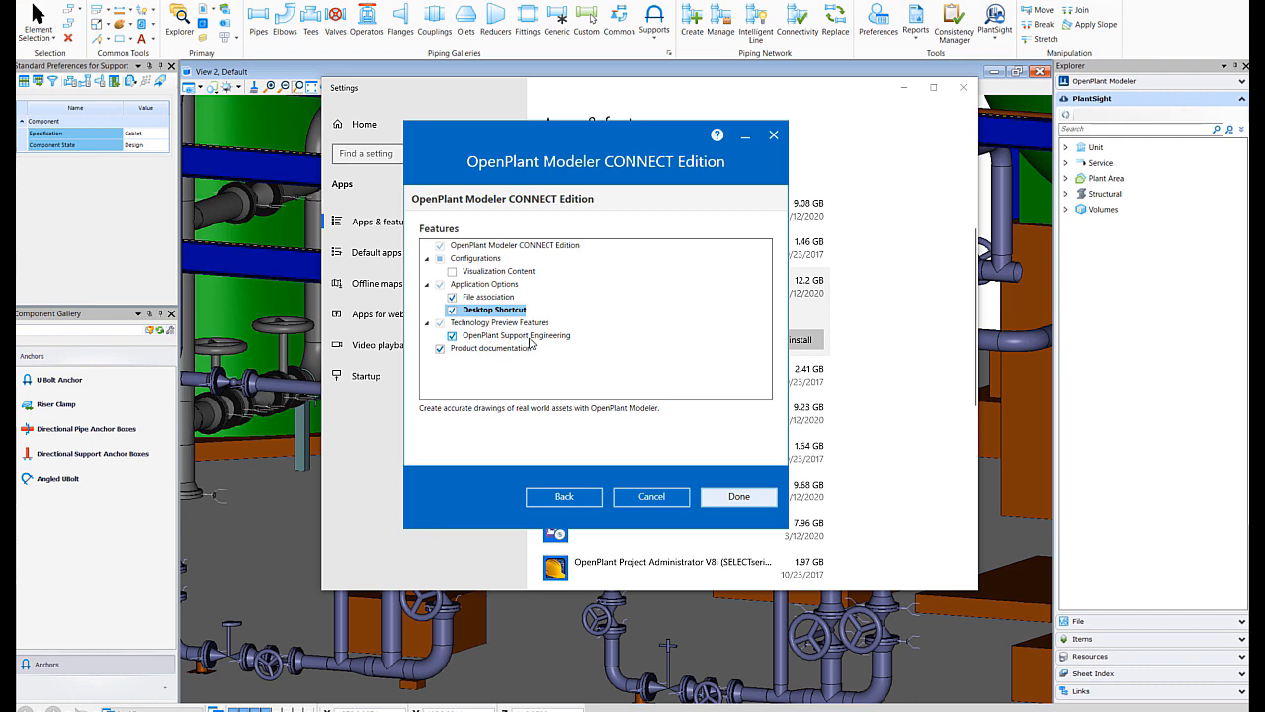
mouse_move(755, 476)
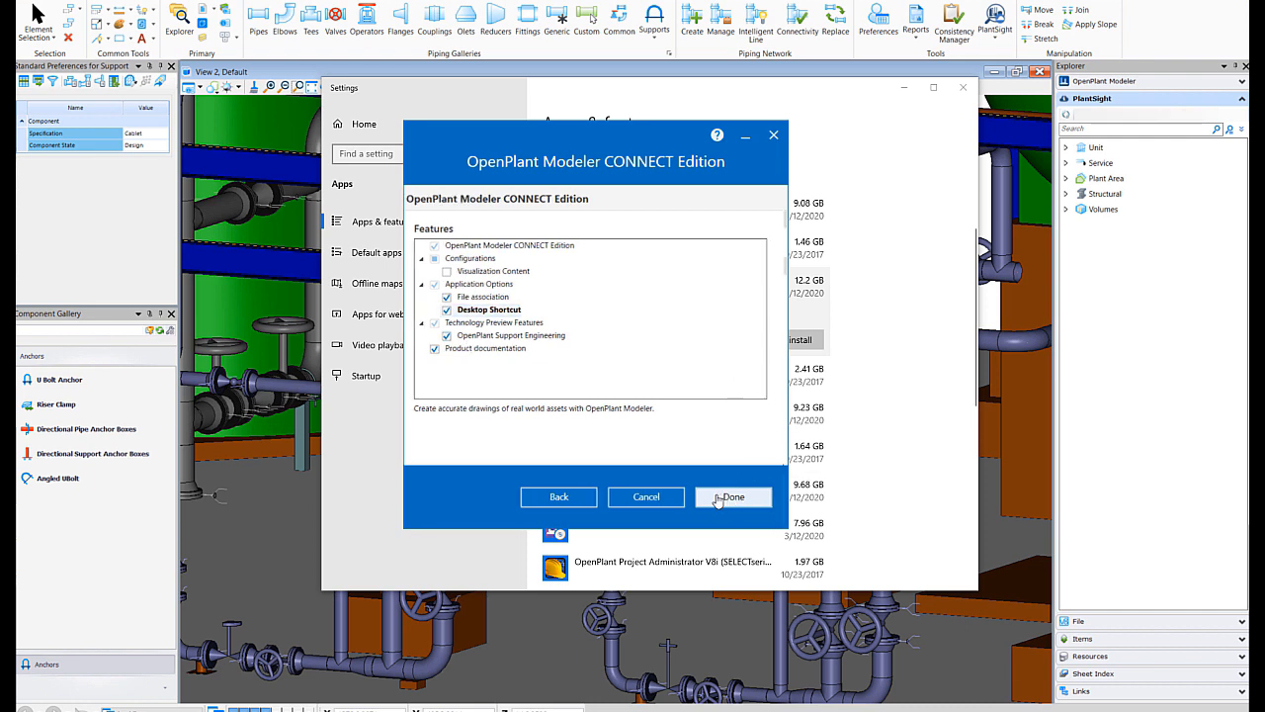
click(731, 496)
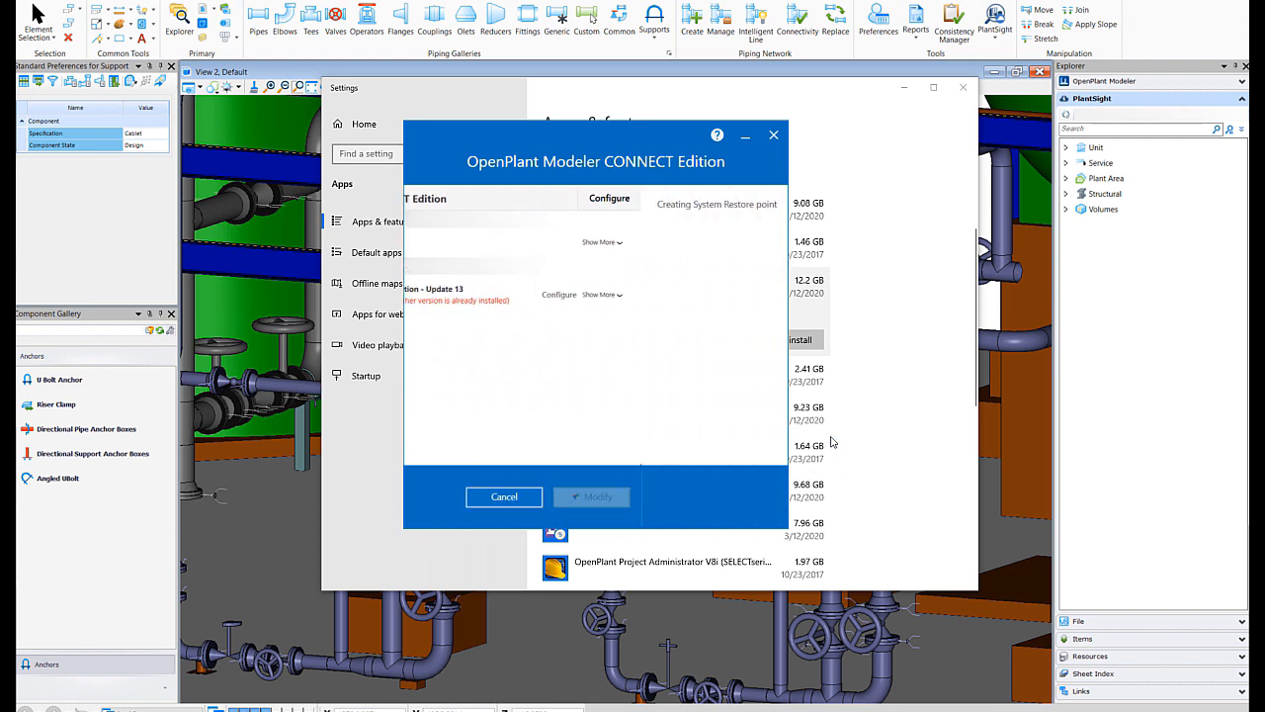
Apply the installation modification and finish the installer.
click(589, 499)
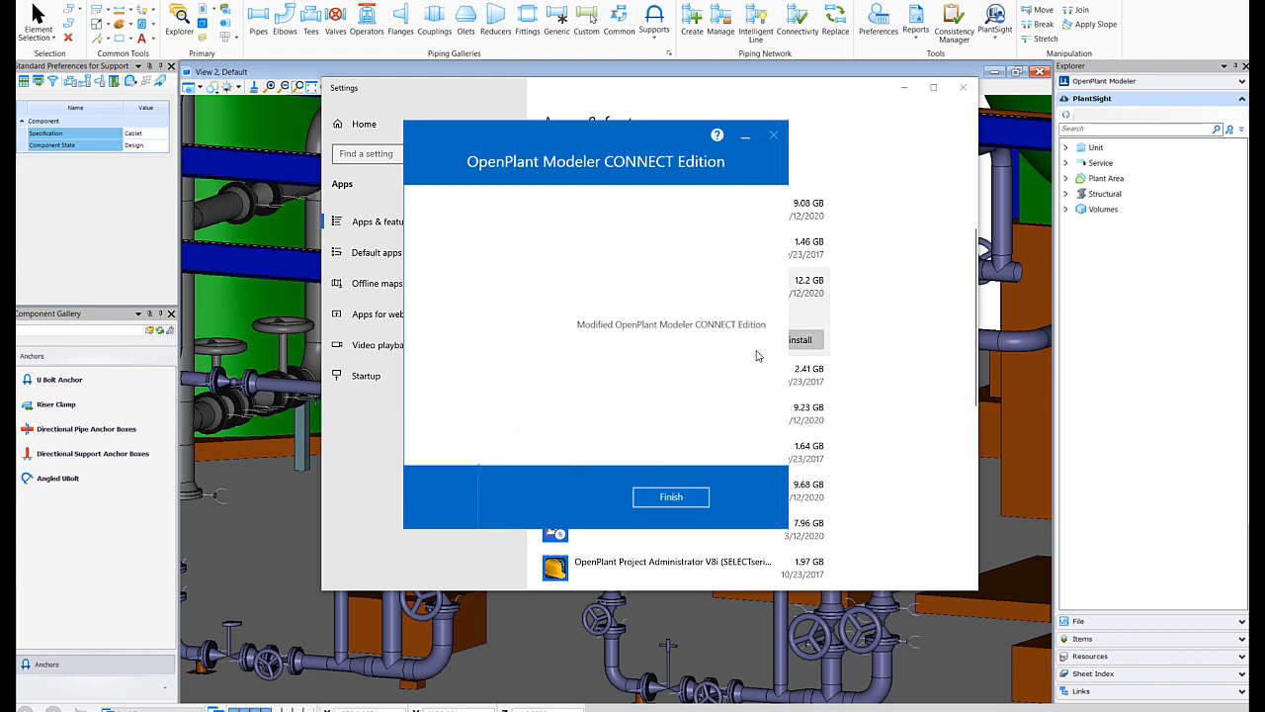
click(670, 496)
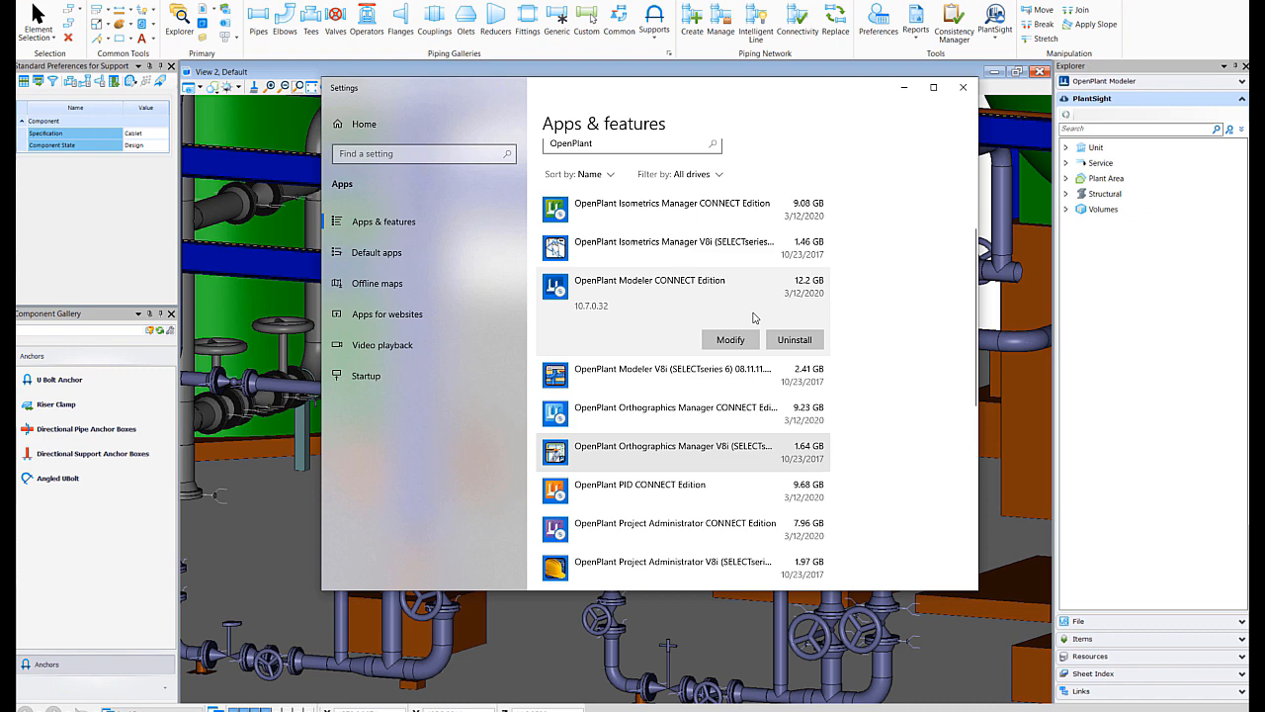
Relaunch OpenPlant Modeler maximized, enlarge View 2 Isometric and fit the whole plant model.
click(962, 87)
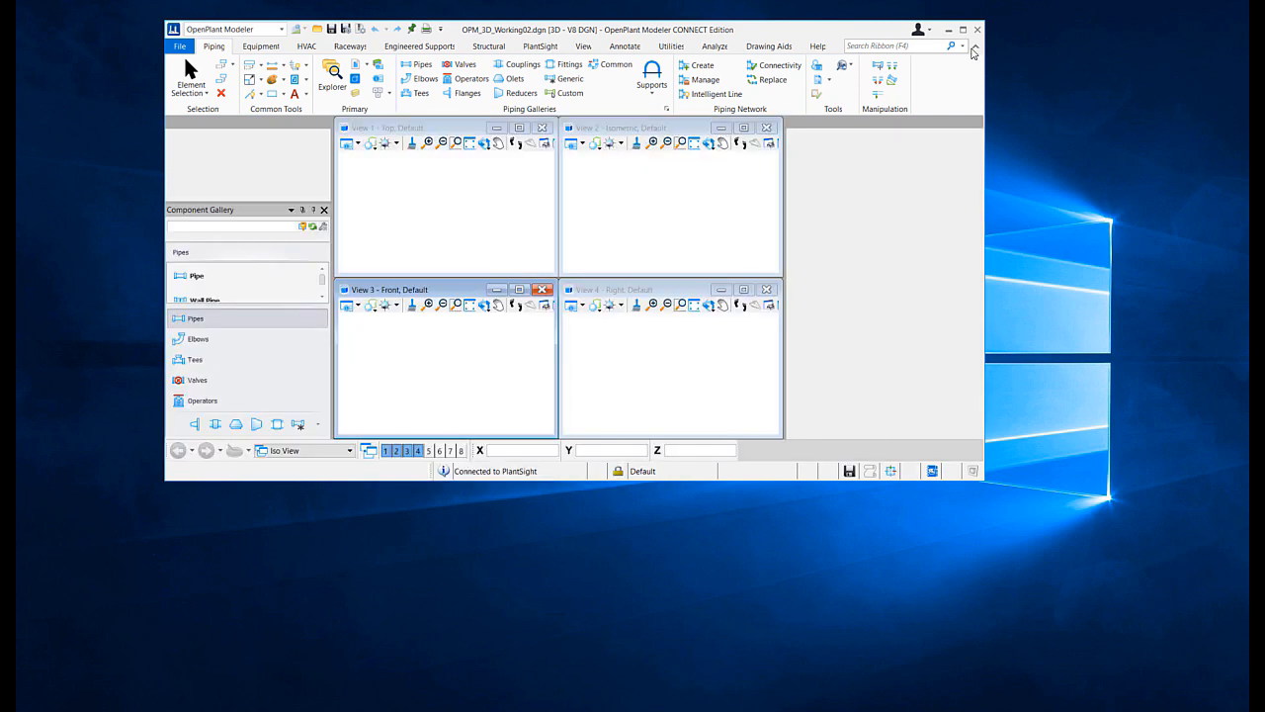
click(332, 79)
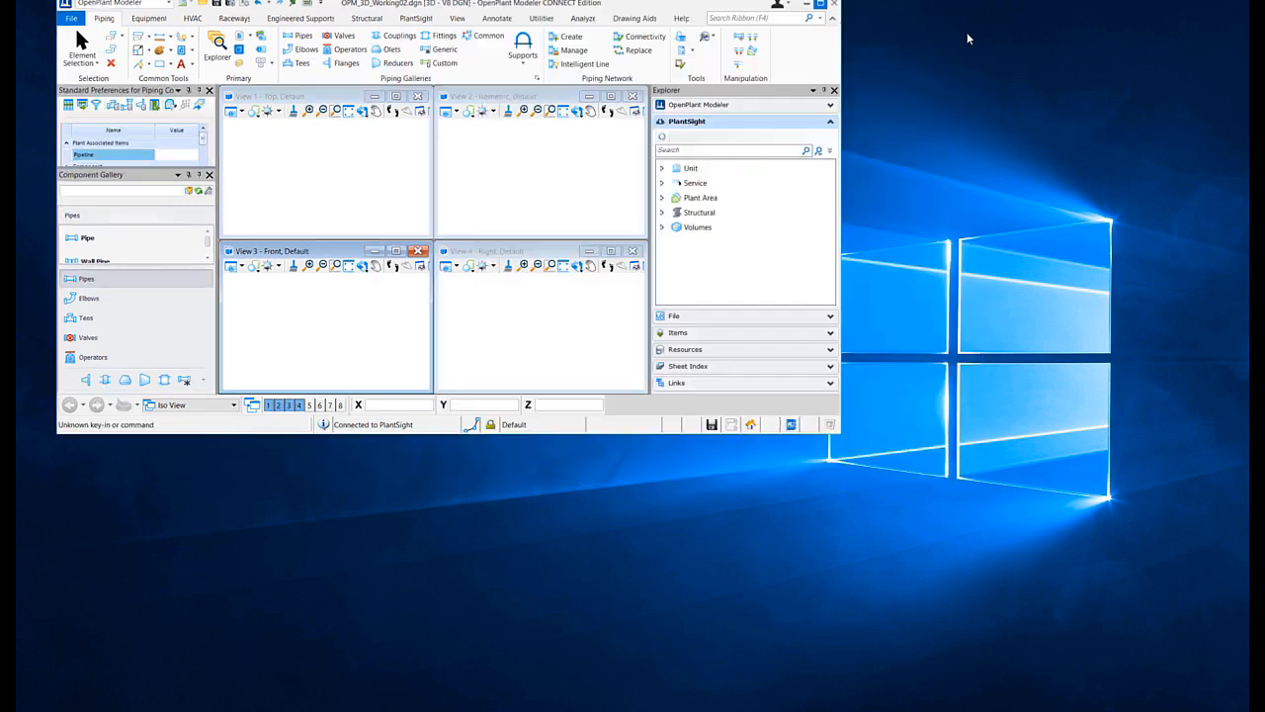
click(820, 4)
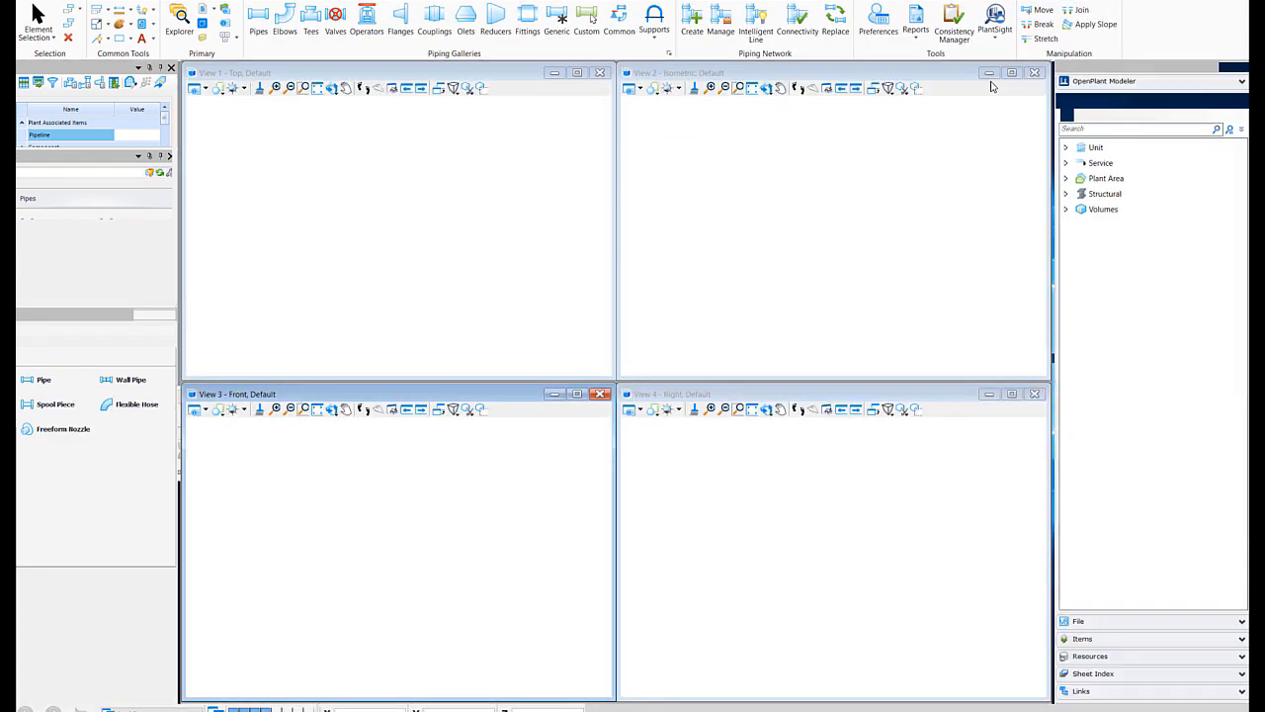
click(1012, 71)
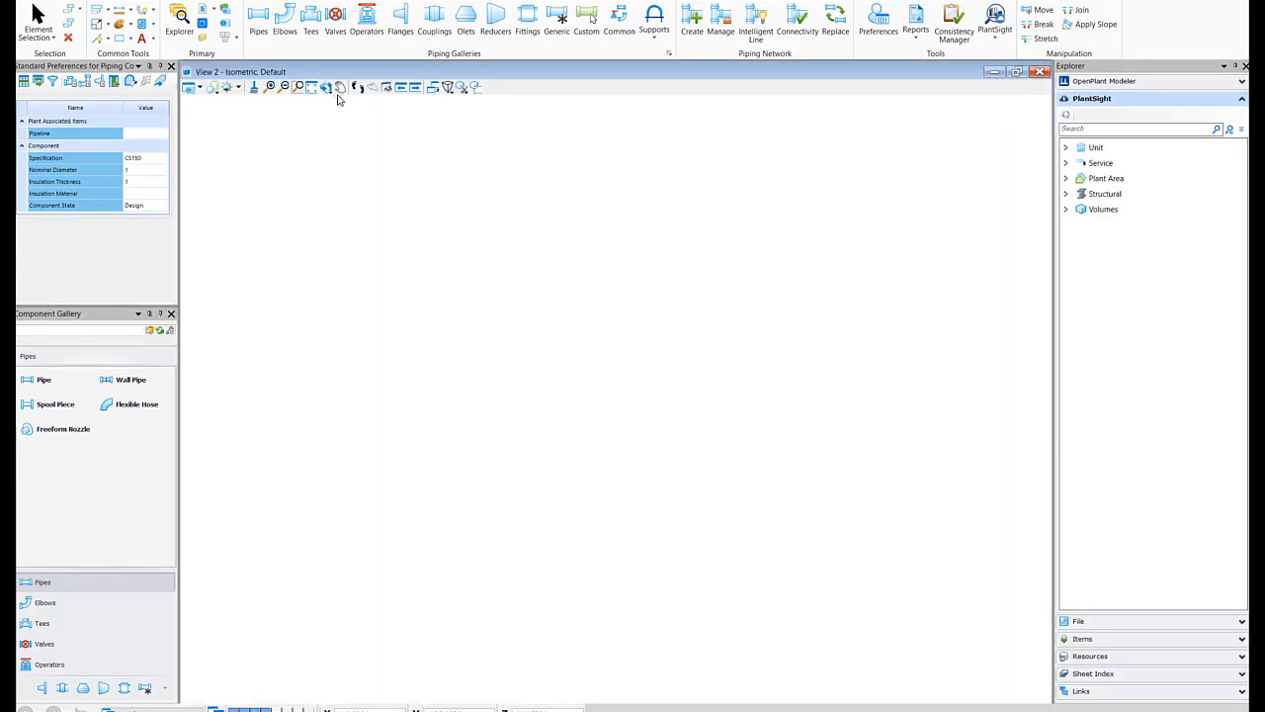
click(326, 87)
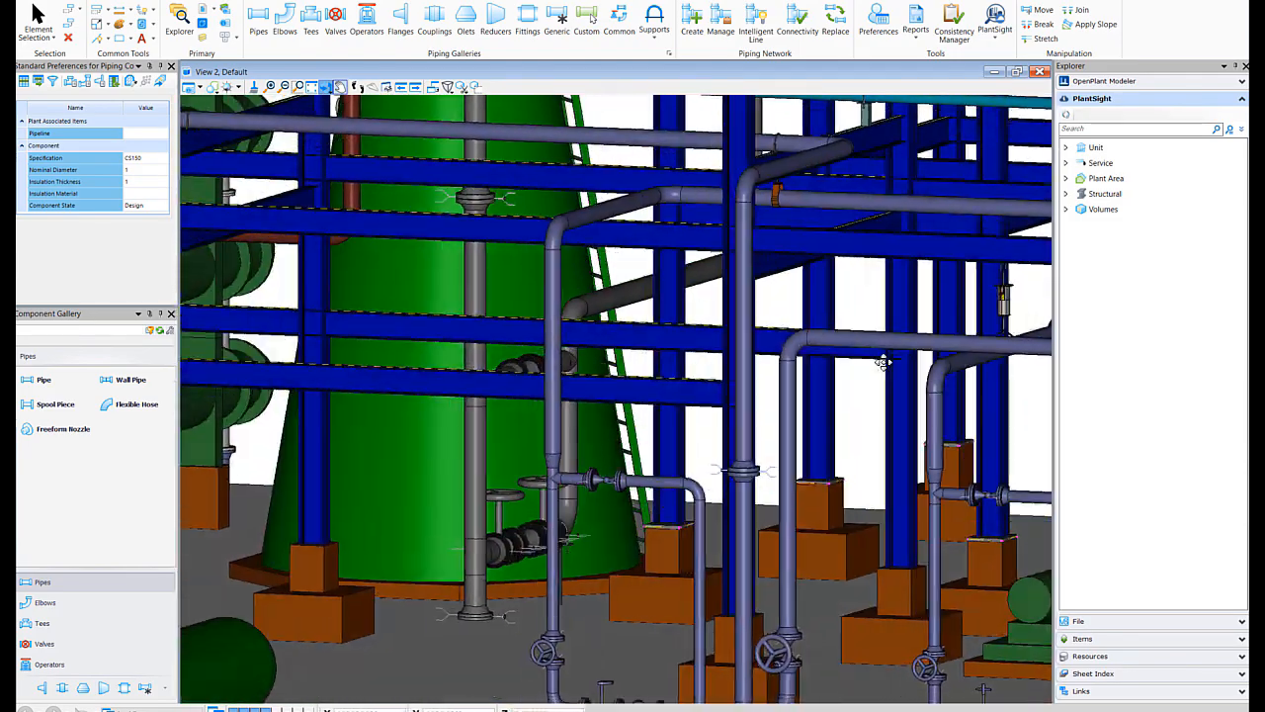
On the Engineered Supports ribbon, show the support assemblies in the Component Gallery.
drag(882, 360, 601, 370)
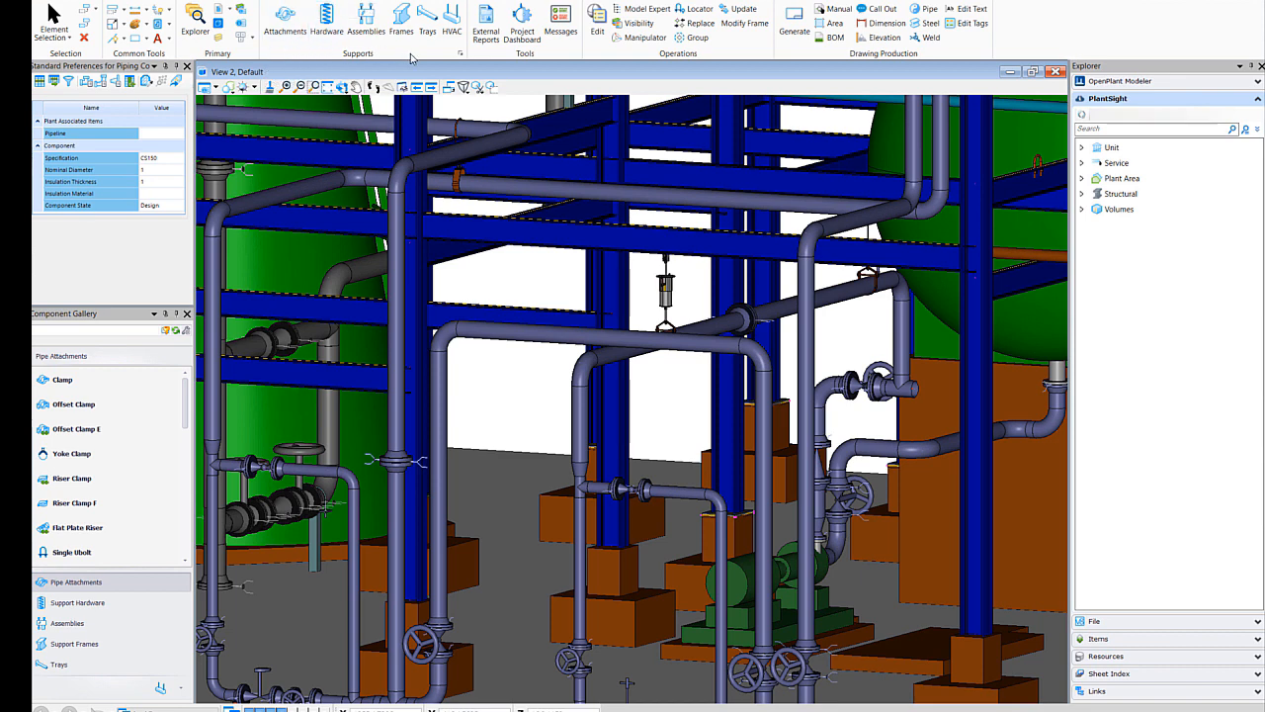
mouse_move(732, 48)
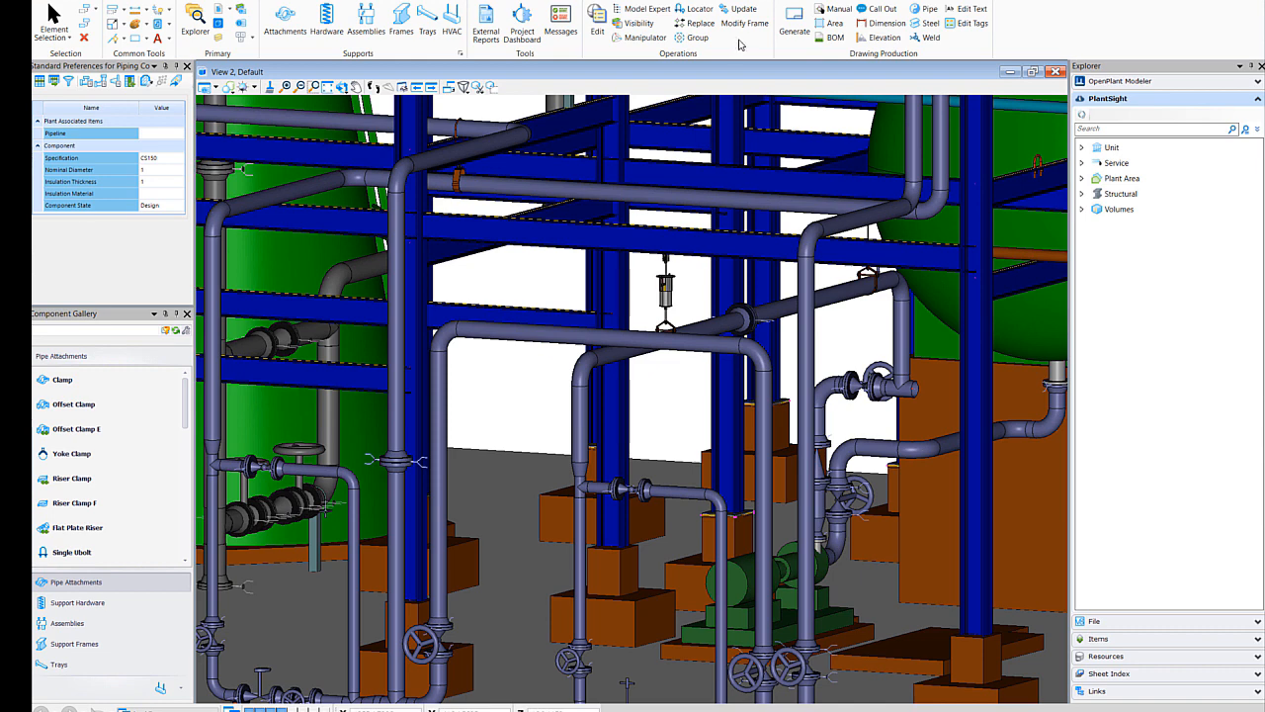
mouse_move(533, 52)
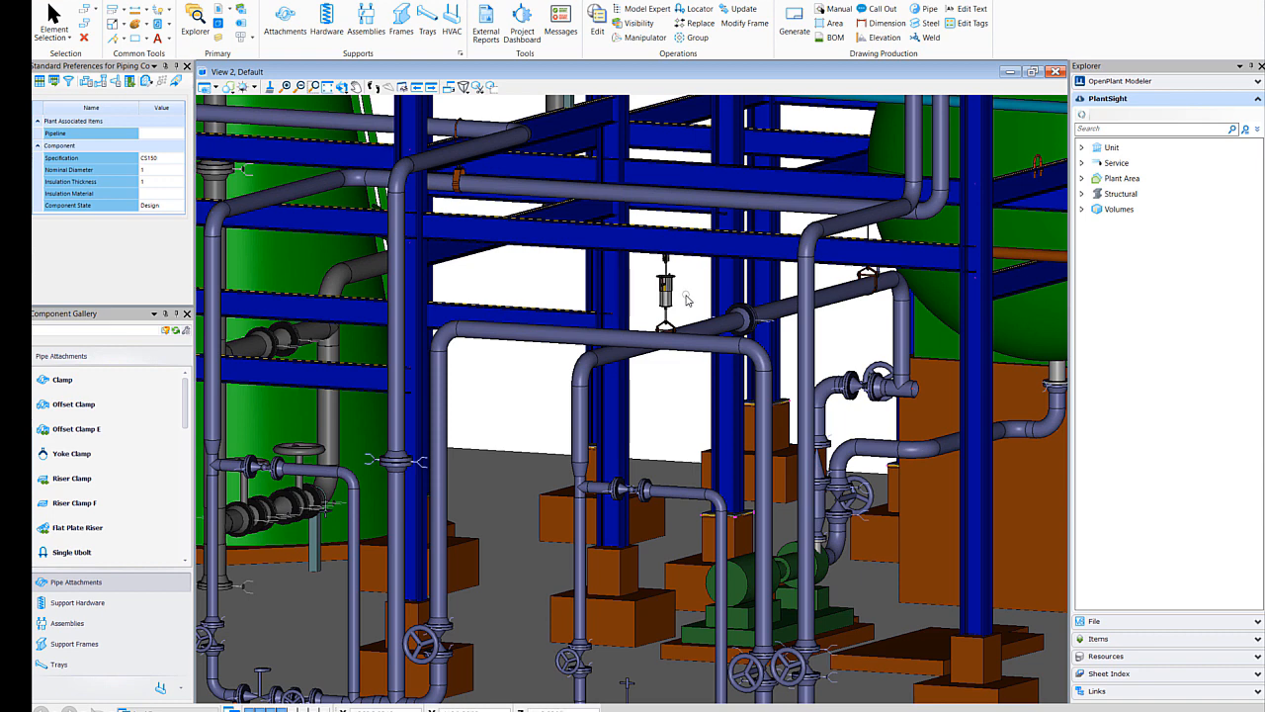
mouse_move(688, 336)
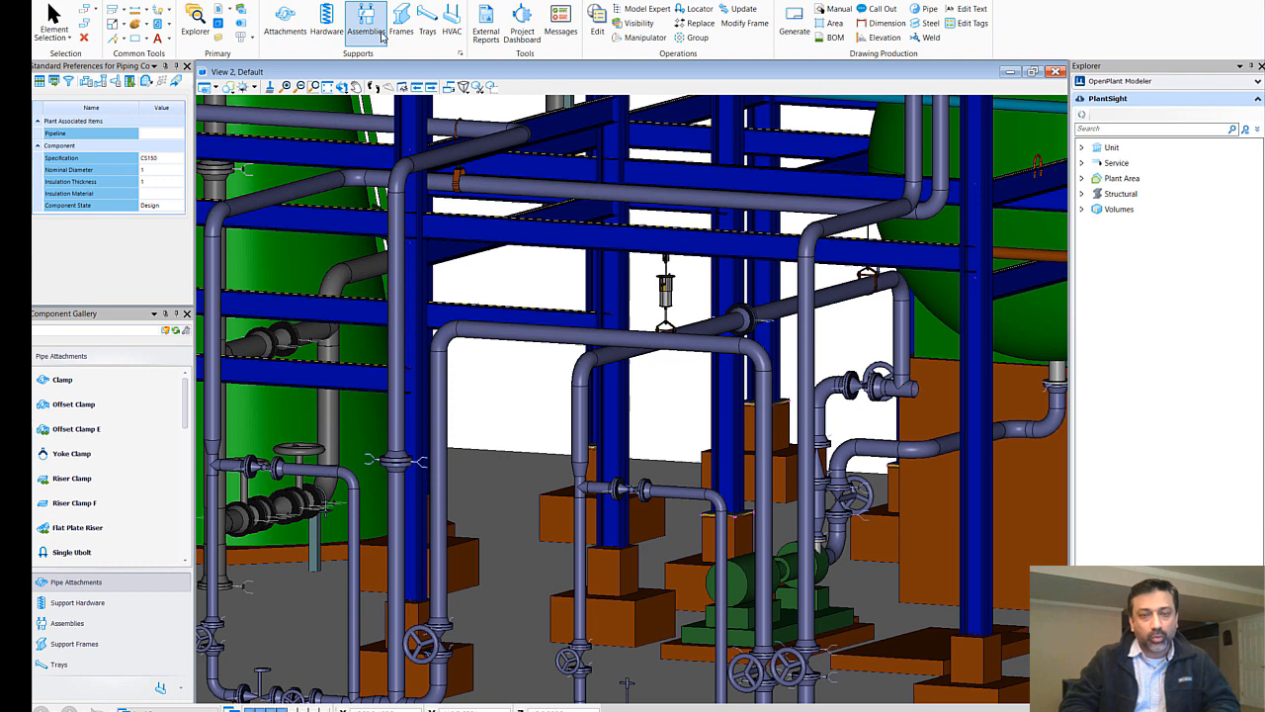
mouse_move(366, 19)
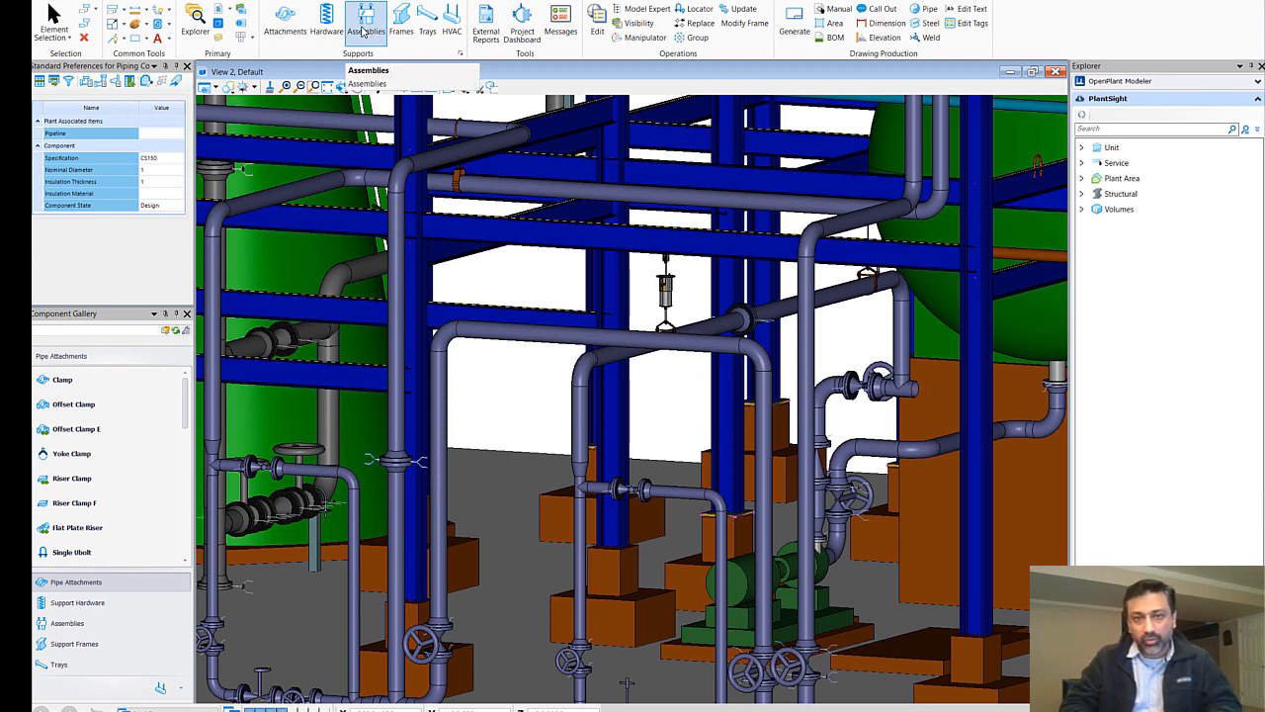
click(67, 623)
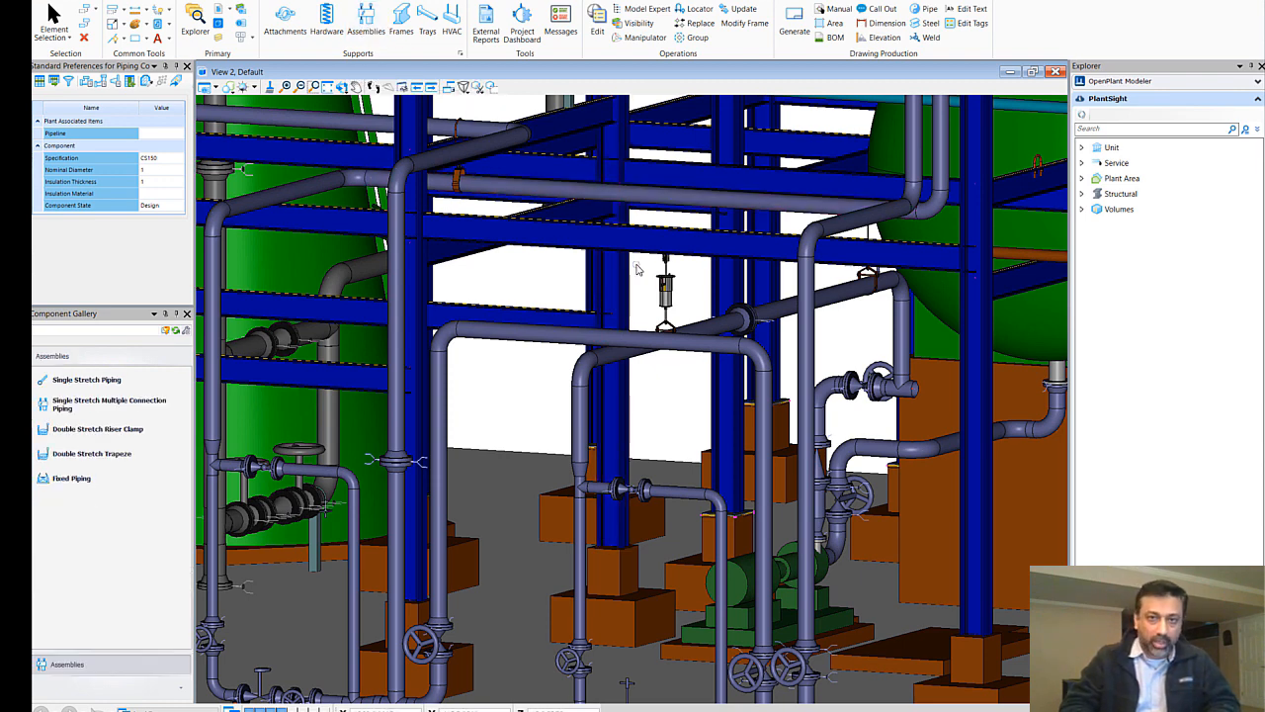